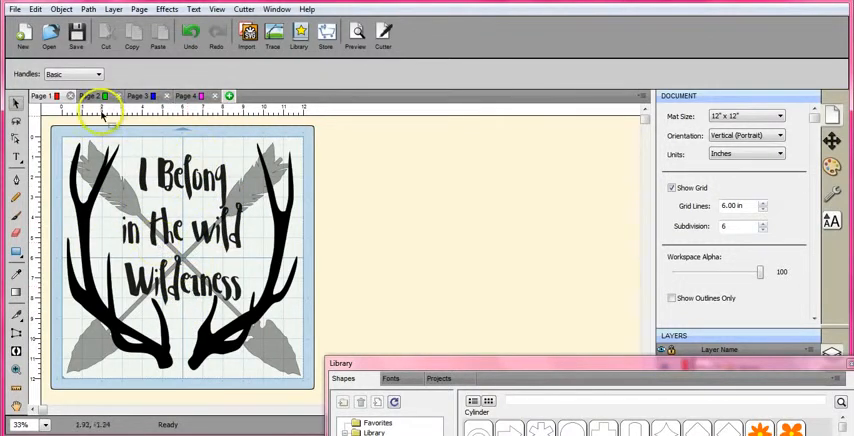
- On Page 4, browse the Open dialog through the May 2015 fonts folder and heartwell into Editable Ornaments
click(184, 96)
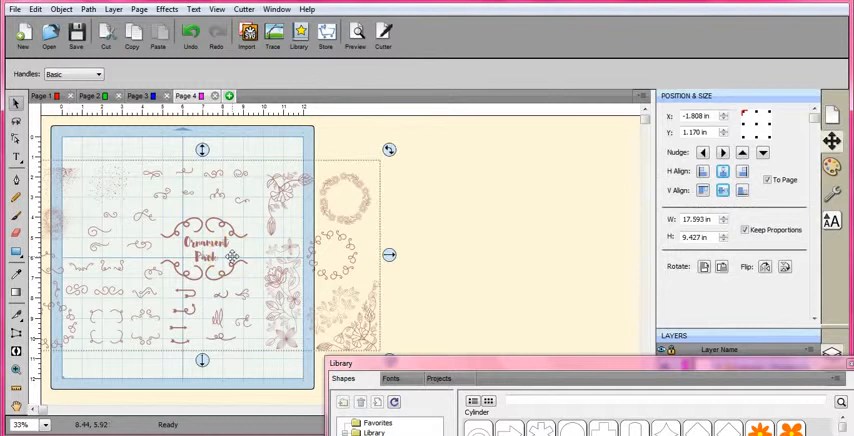
mouse_move(292, 90)
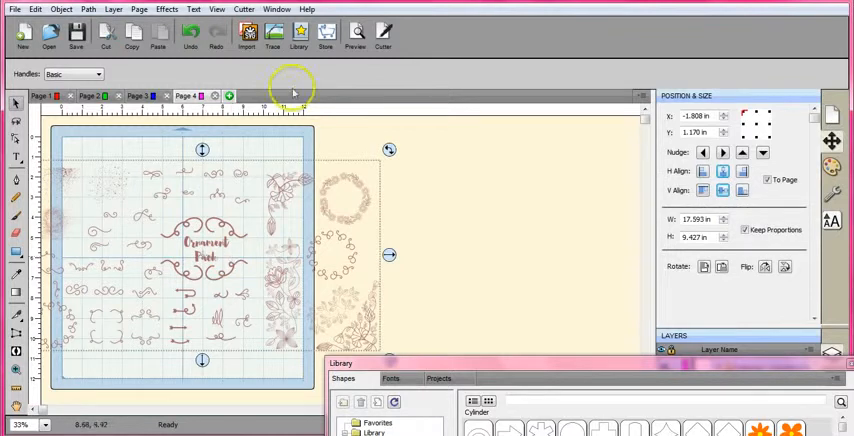
click(48, 36)
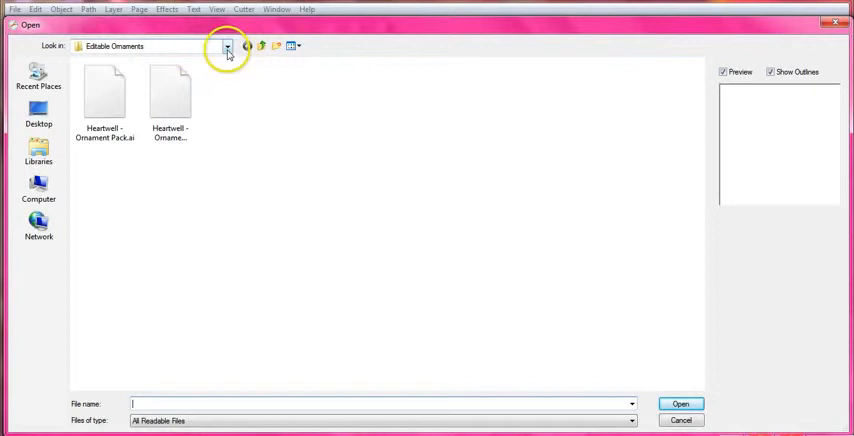
click(228, 46)
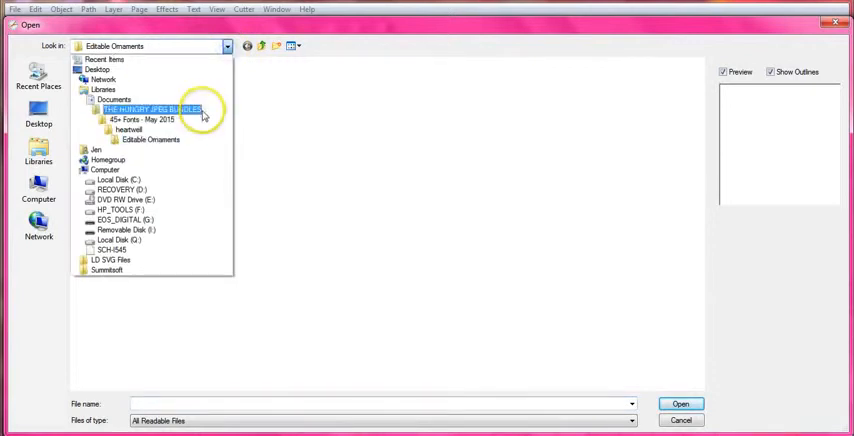
double_click(130, 120)
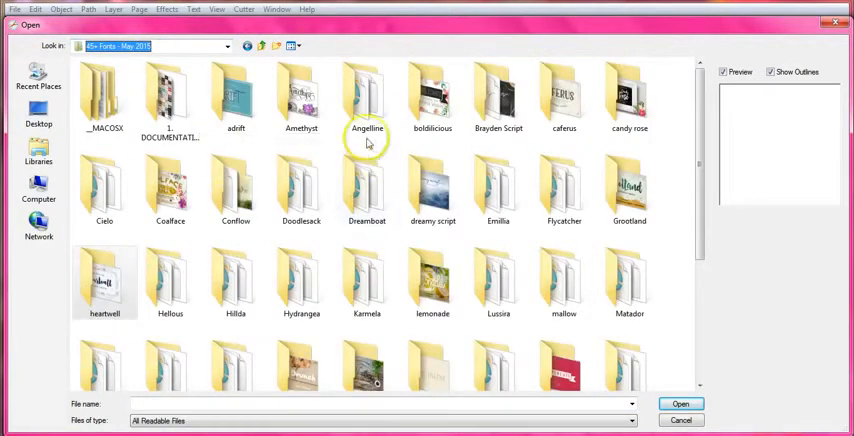
mouse_move(104, 290)
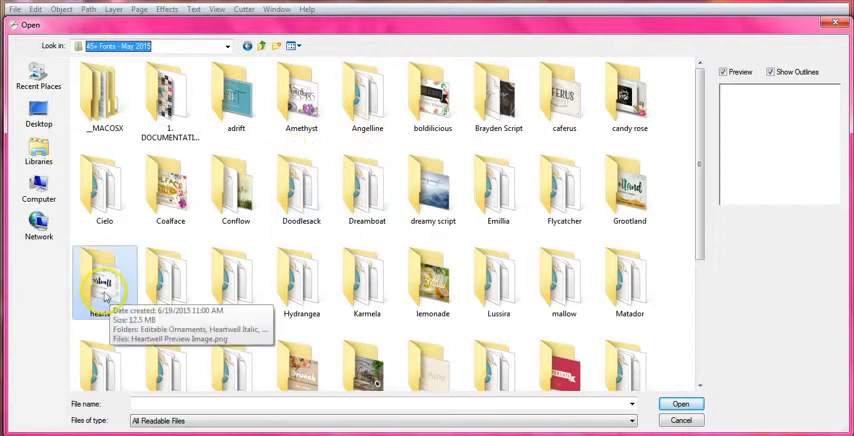
double_click(104, 280)
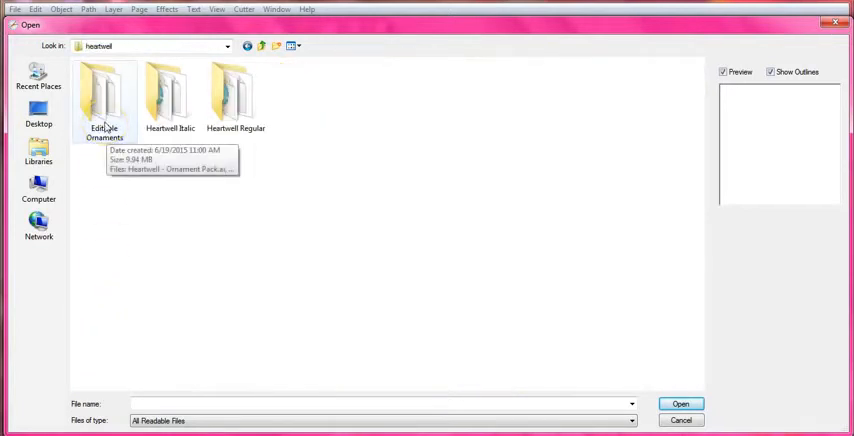
double_click(104, 96)
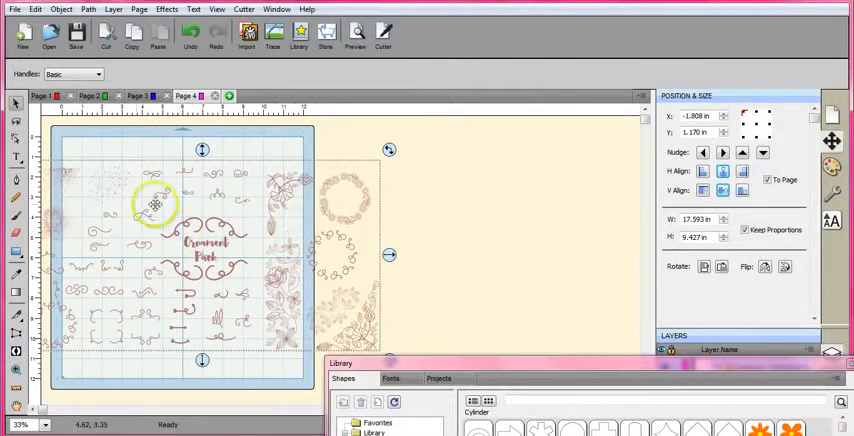
click(60, 8)
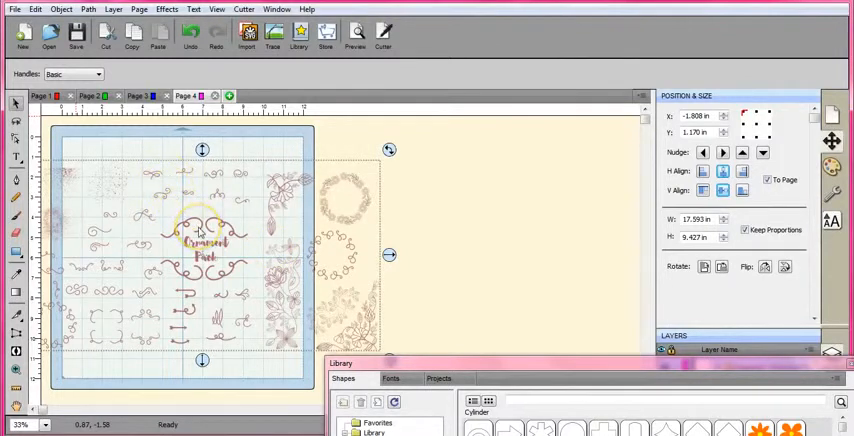
click(304, 296)
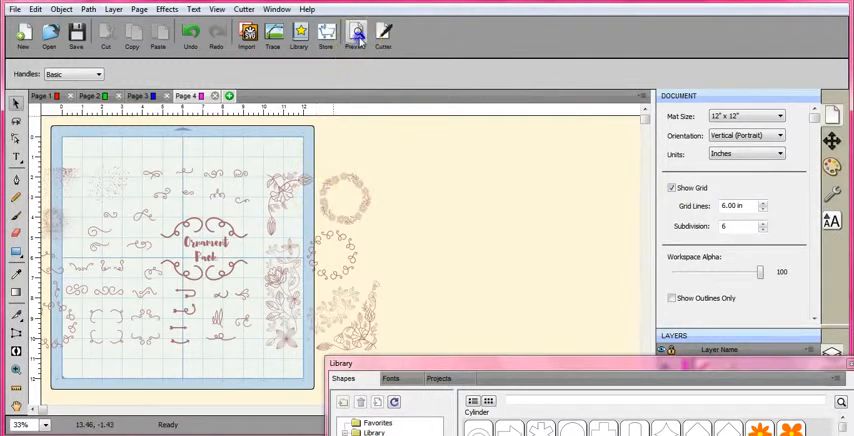
- Preview the ornament pack with Show Cut Lines kept on, showing every shape in red
click(356, 36)
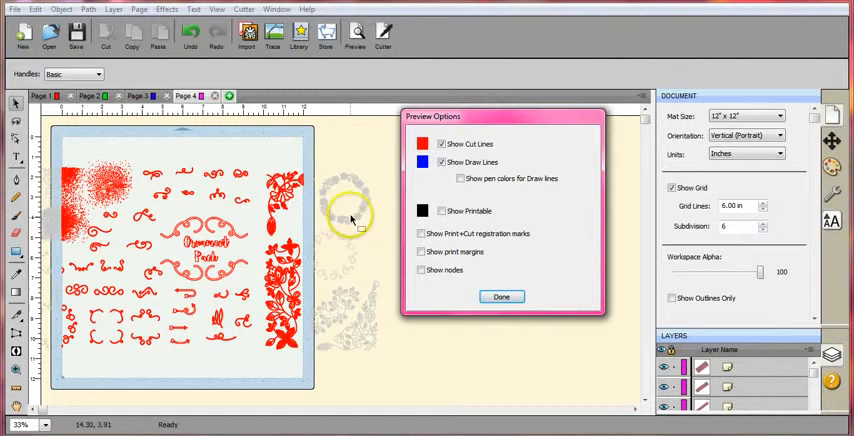
mouse_move(140, 178)
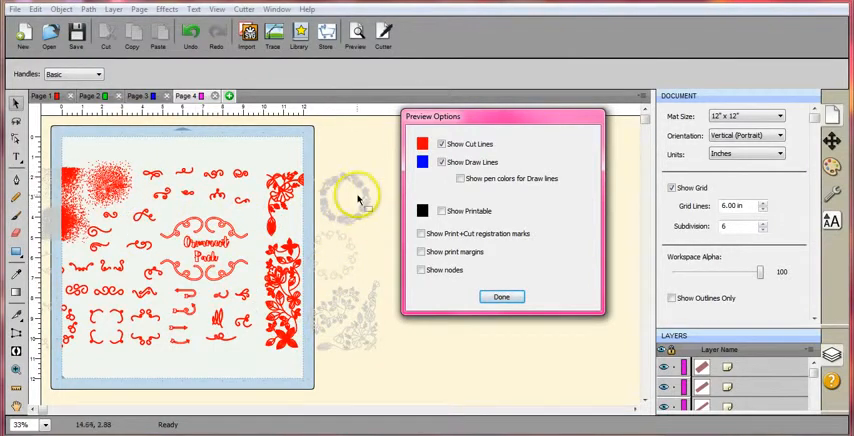
mouse_move(352, 196)
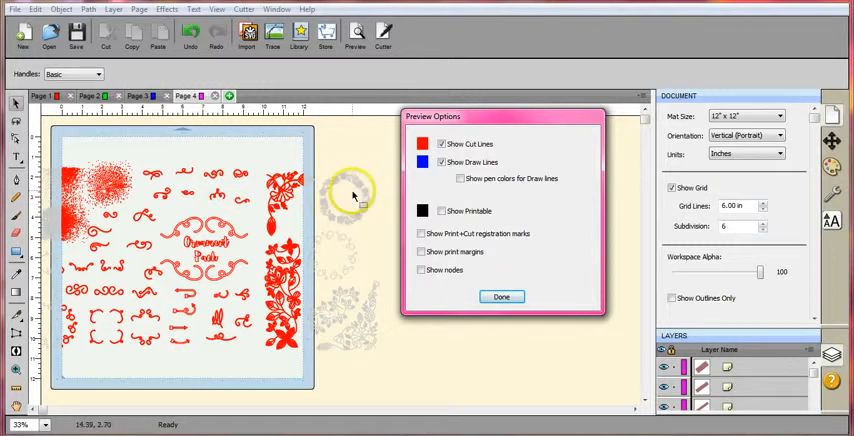
click(500, 296)
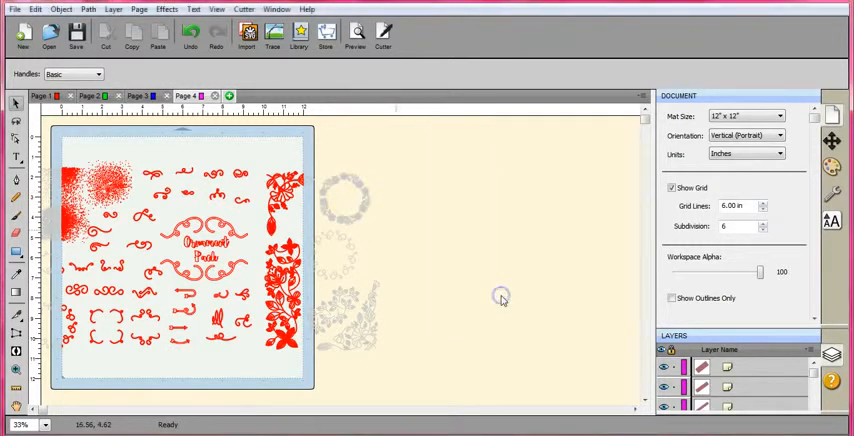
- Exit the cut-line preview and drag a round wreath ornament toward the top of the mat
click(300, 36)
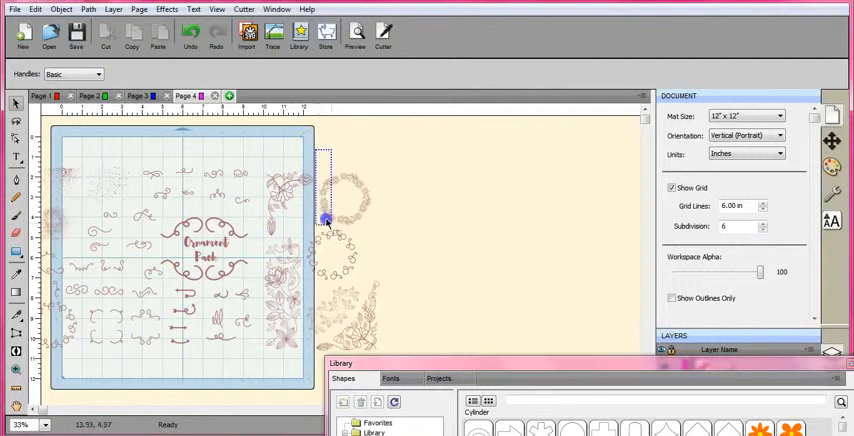
click(332, 198)
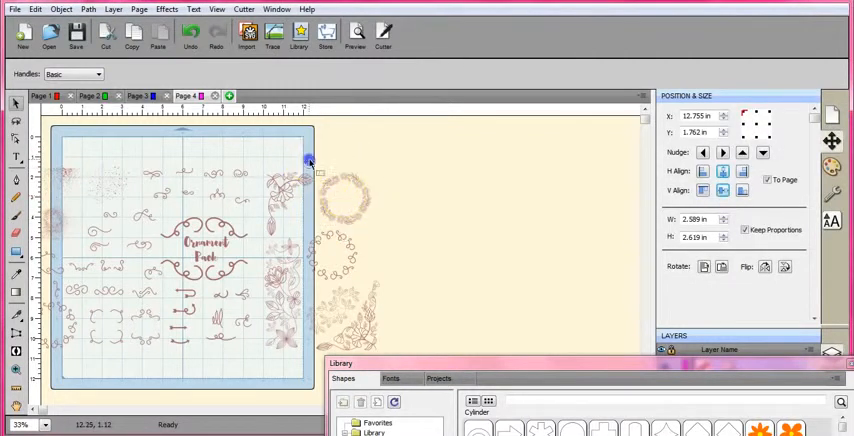
mouse_move(288, 136)
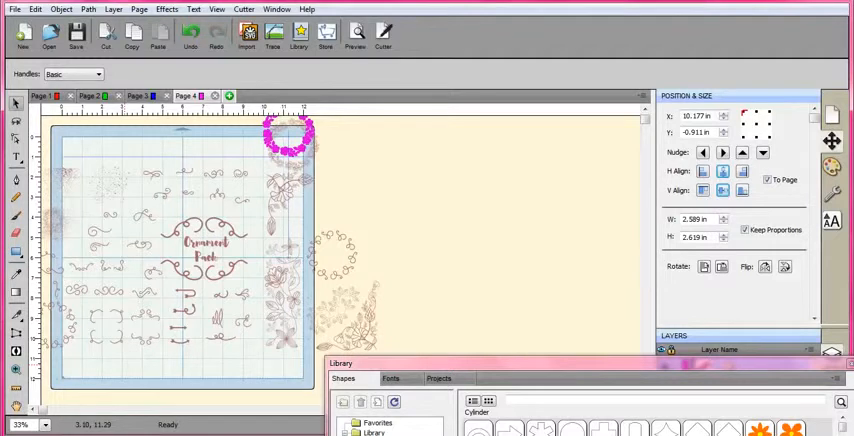
drag(290, 136, 140, 376)
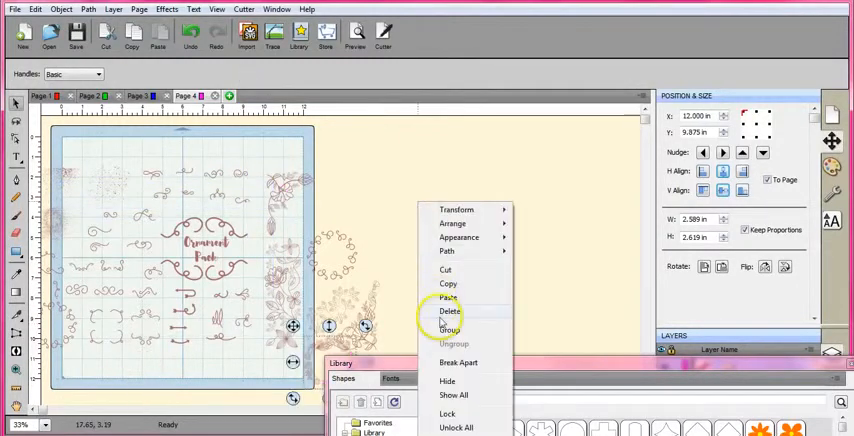
mouse_move(178, 390)
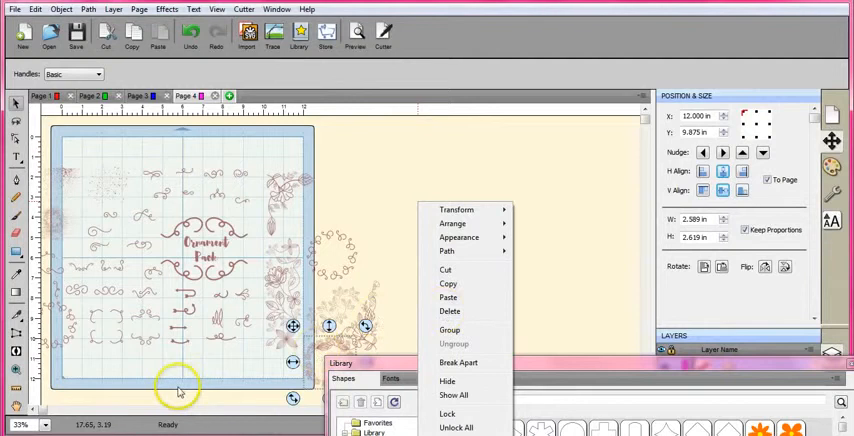
- Delete the selected ornaments and use the Edit menu commands so only one wreath remains on Page 4
click(448, 312)
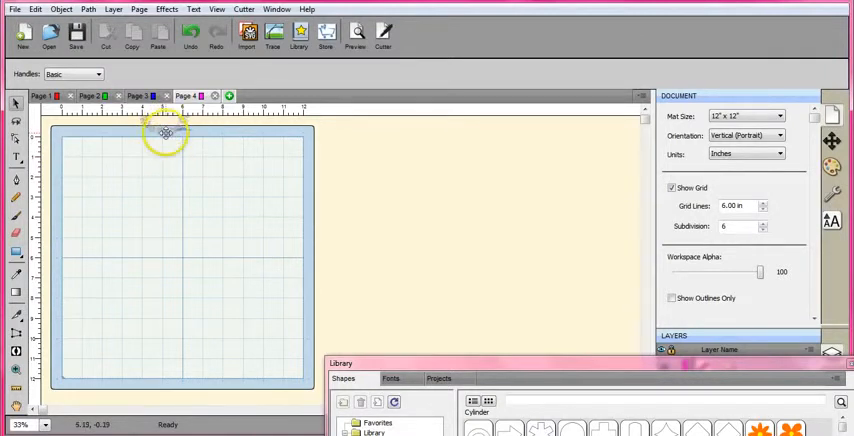
mouse_move(168, 170)
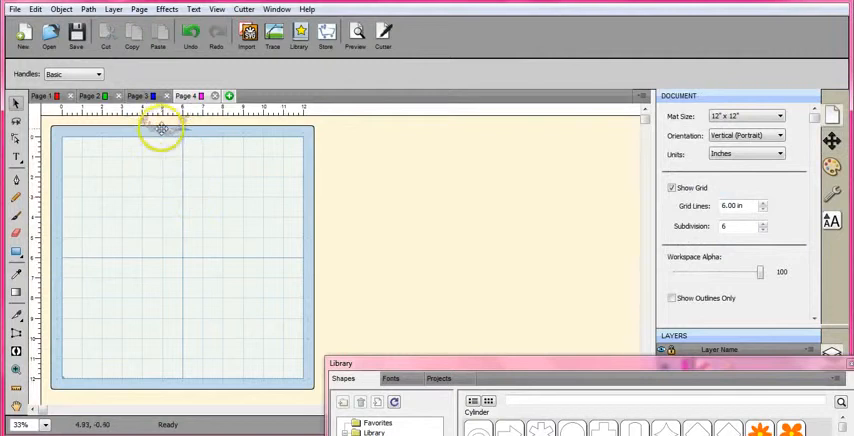
mouse_move(156, 136)
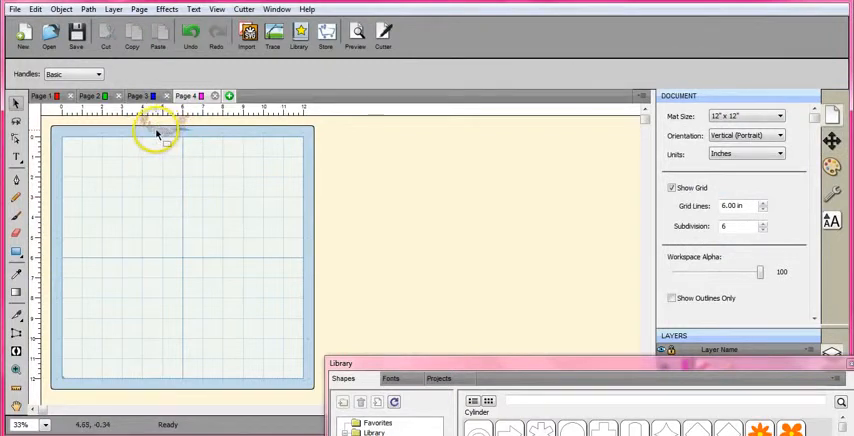
mouse_move(152, 136)
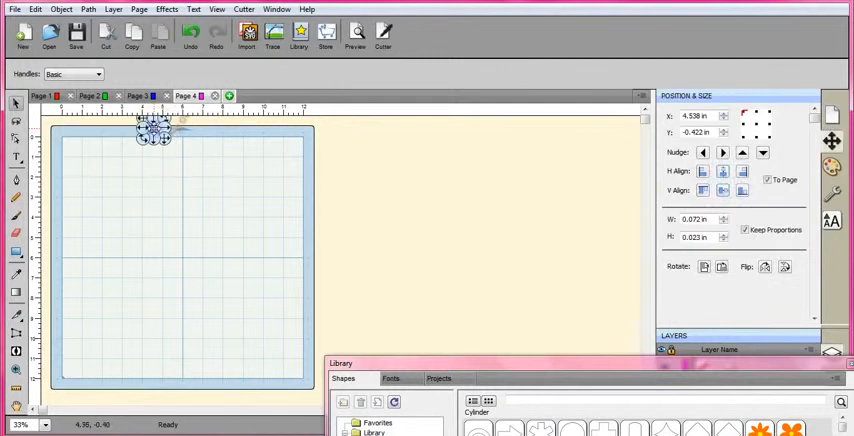
click(196, 82)
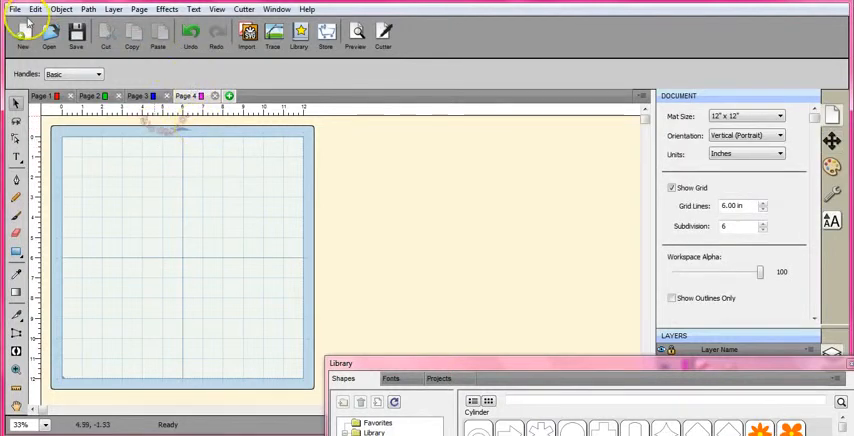
click(36, 8)
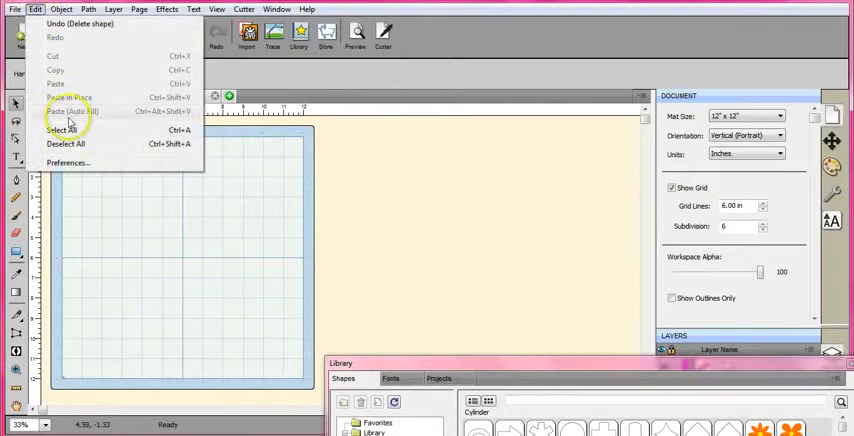
click(66, 132)
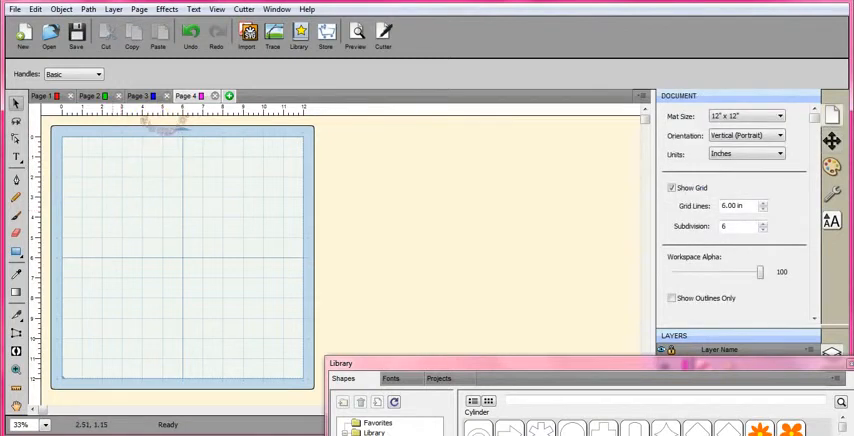
click(36, 8)
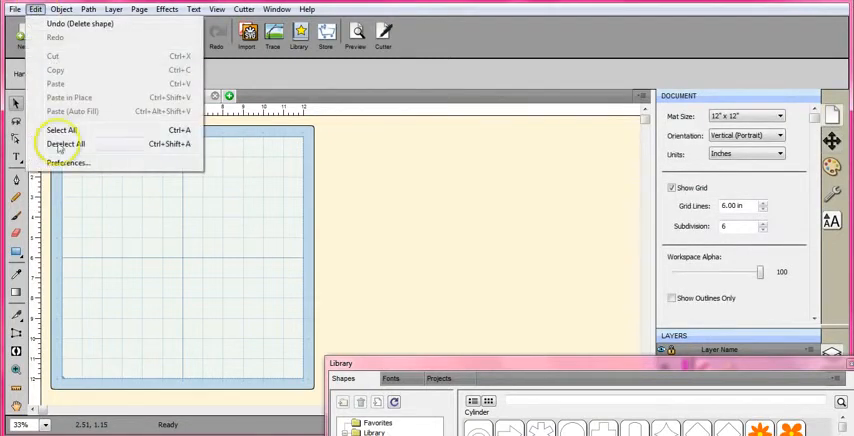
click(62, 130)
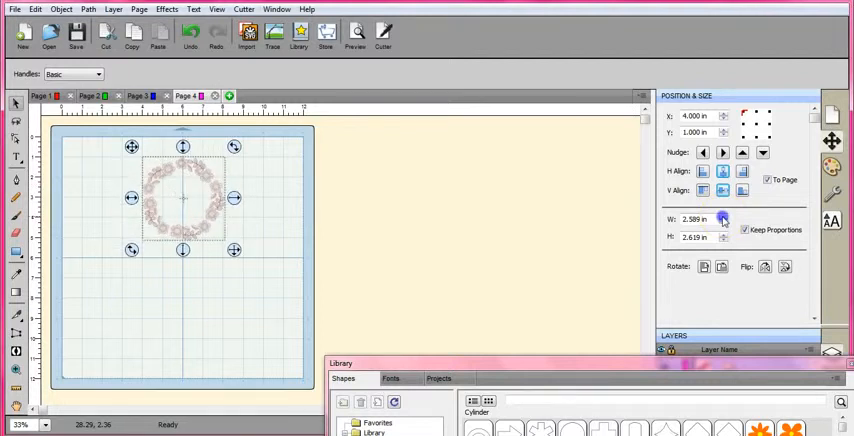
- Resize the wreath proportionally to nearly 12 inches so it fills the mat
click(724, 220)
text(11.840)
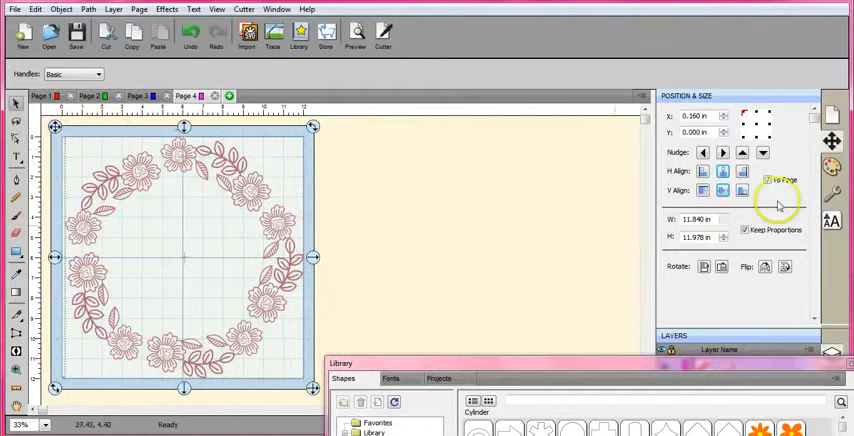
- Check the wreath's Style settings and preview it with cut lines hidden
click(832, 194)
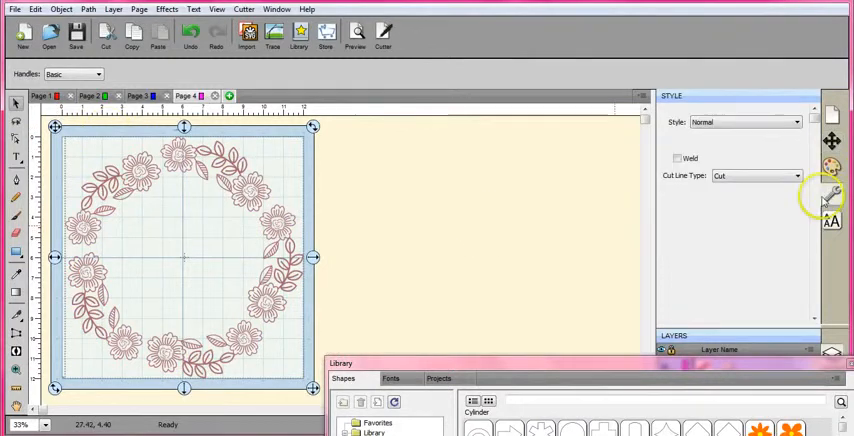
mouse_move(798, 176)
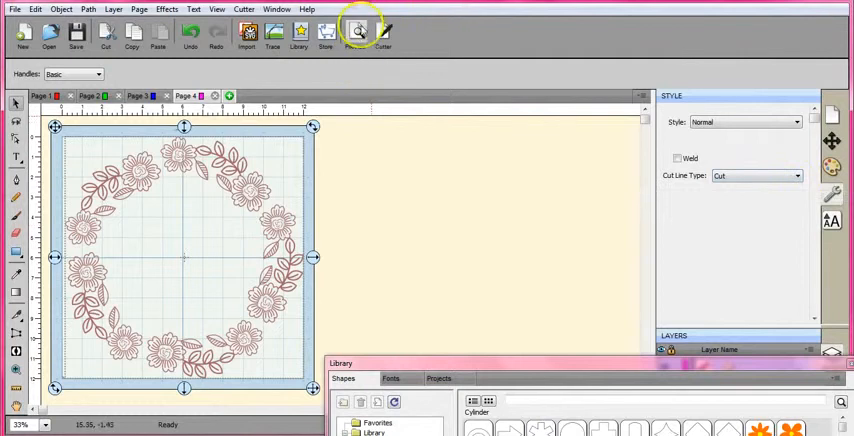
click(356, 32)
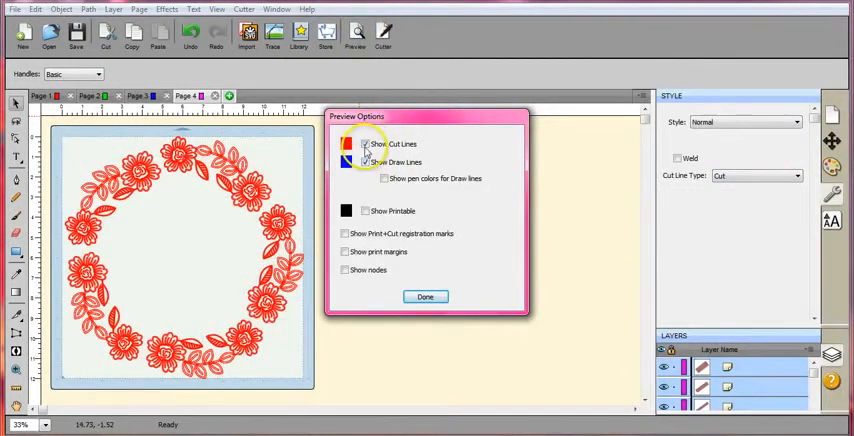
click(364, 144)
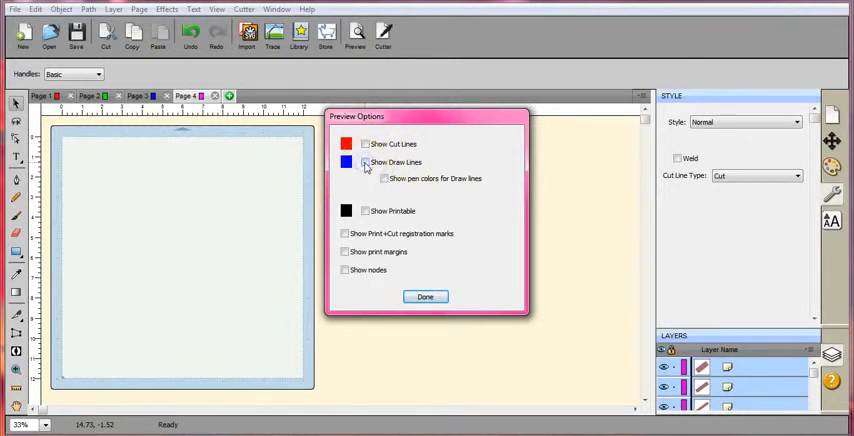
click(424, 296)
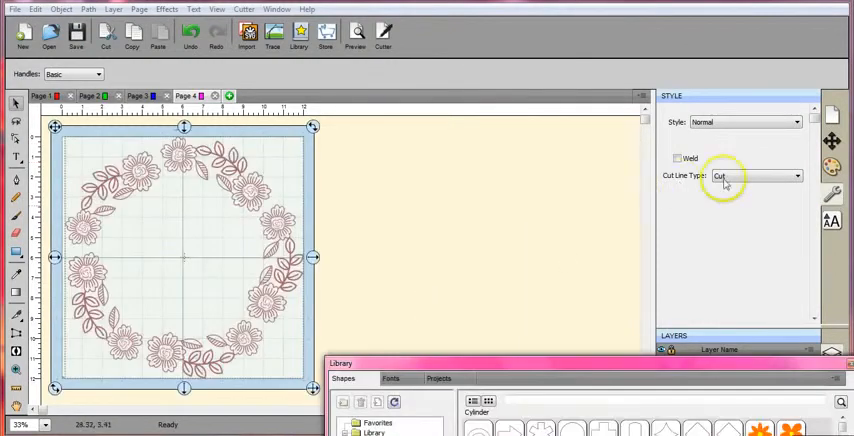
- Set the wreath's Cut Line Type to Draw (Pen) and preview it with cut and draw lines shown in blue
click(796, 176)
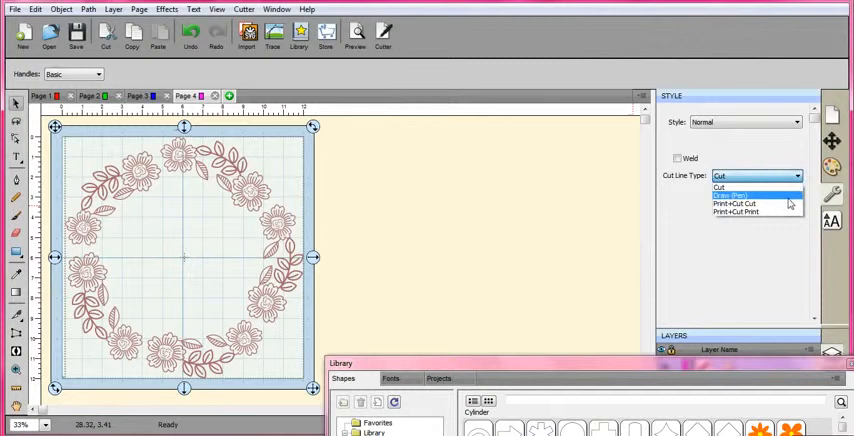
click(730, 194)
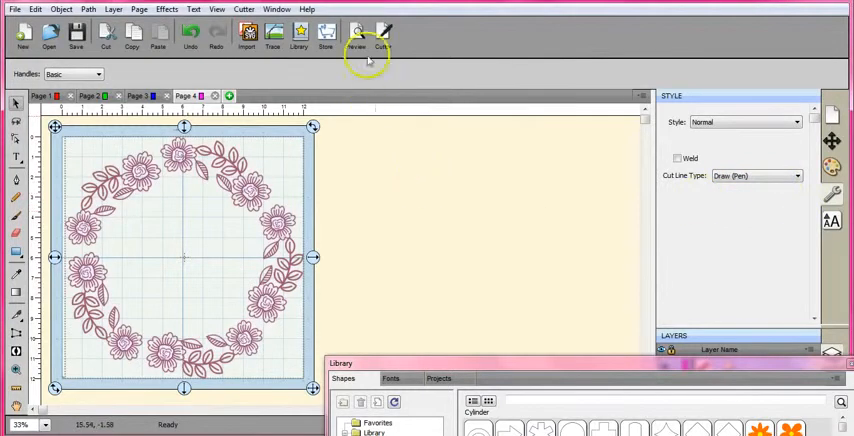
click(356, 36)
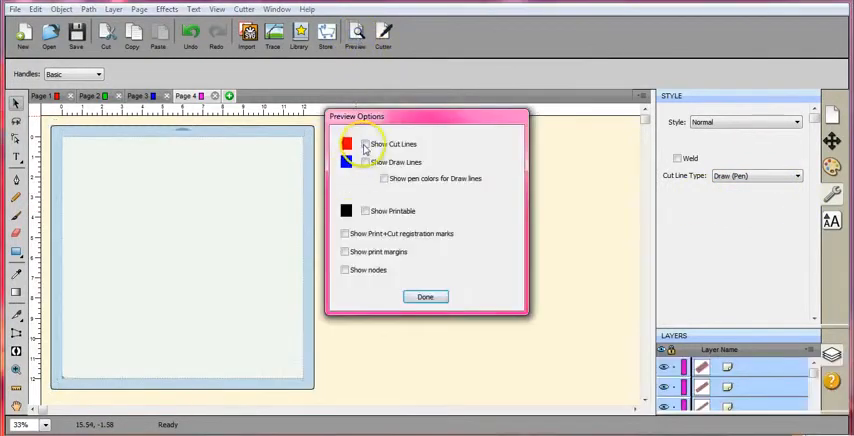
click(364, 144)
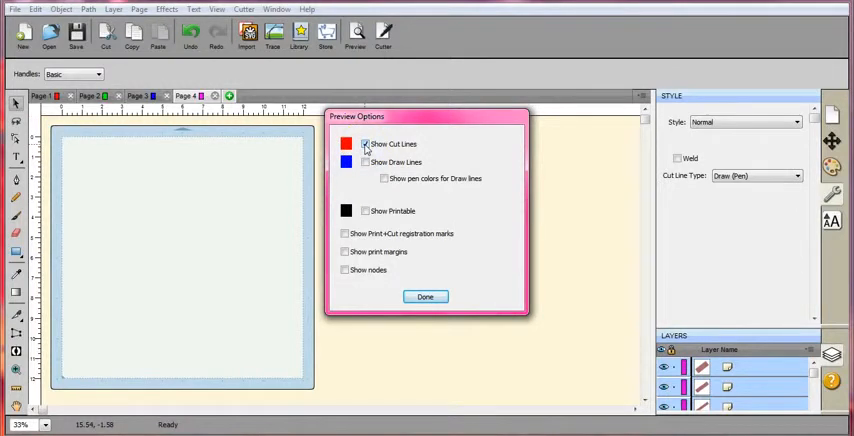
click(364, 164)
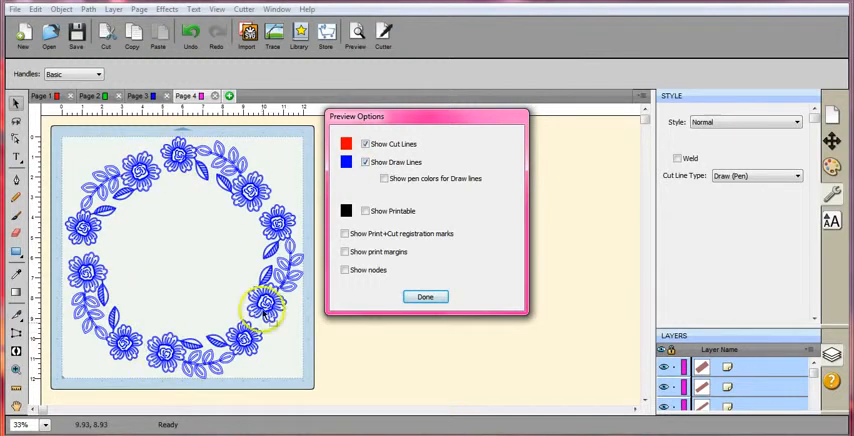
mouse_move(156, 290)
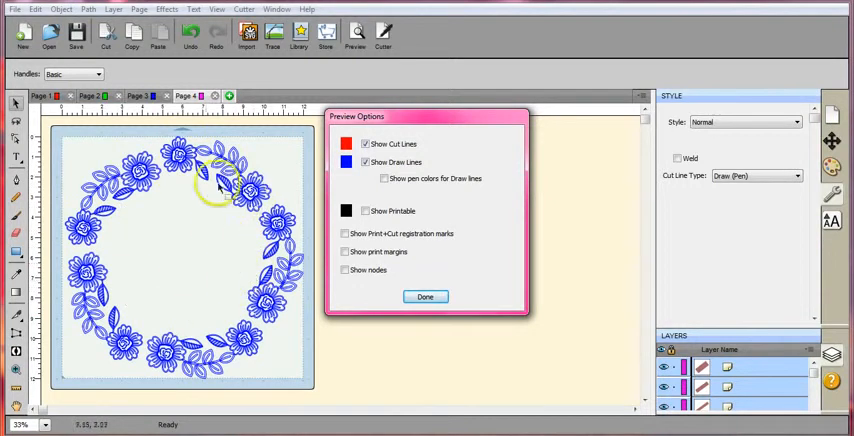
mouse_move(216, 220)
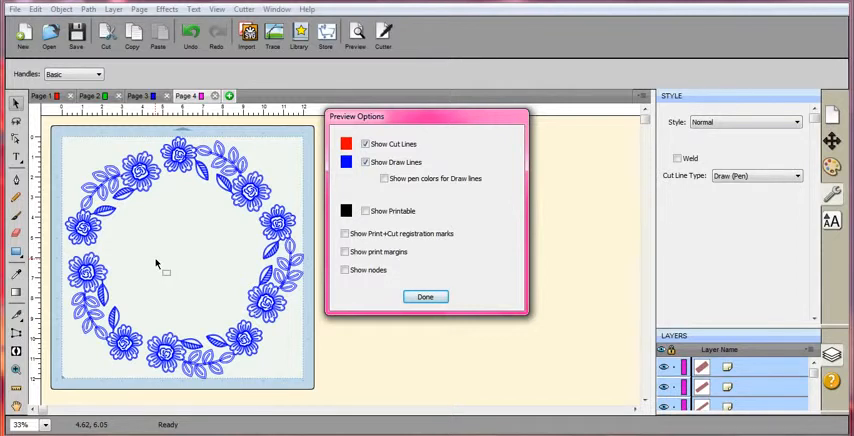
click(424, 296)
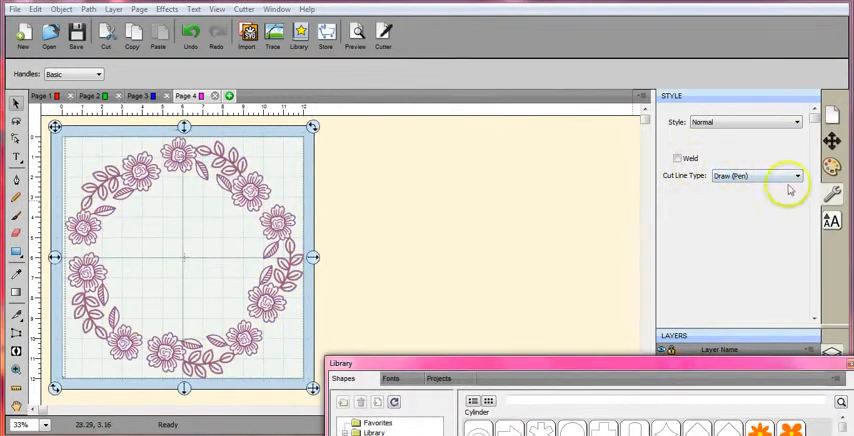
mouse_move(736, 192)
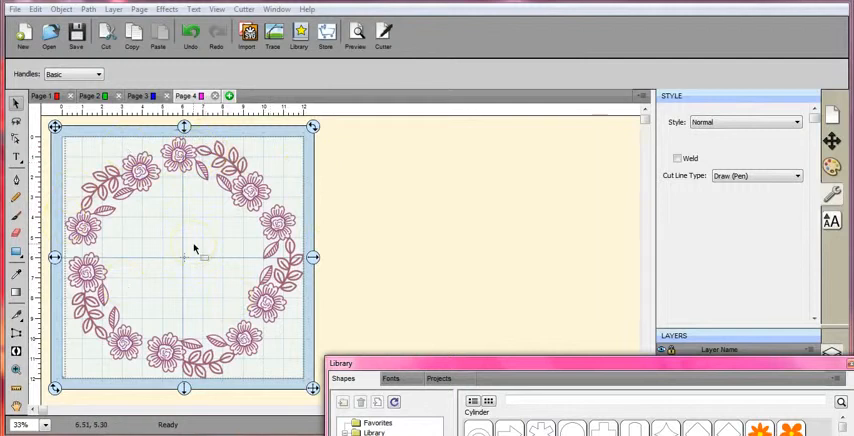
mouse_move(638, 202)
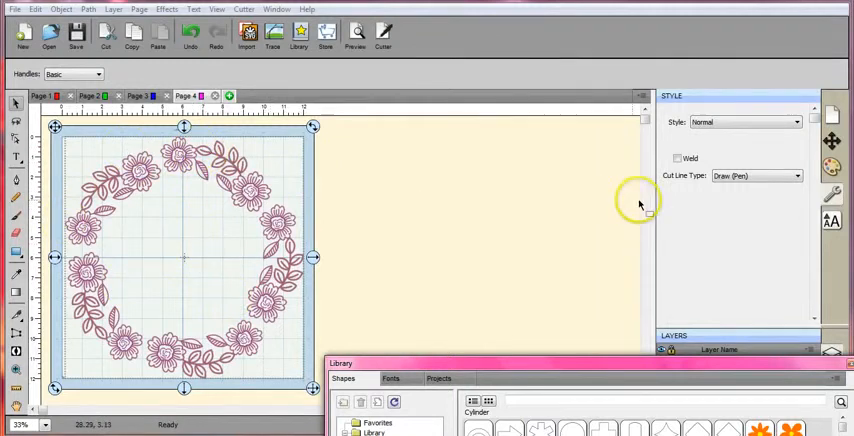
mouse_move(644, 248)
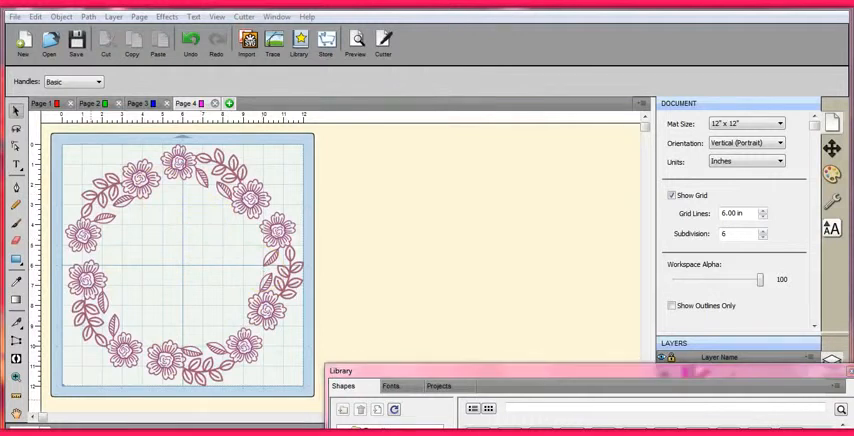
mouse_move(128, 404)
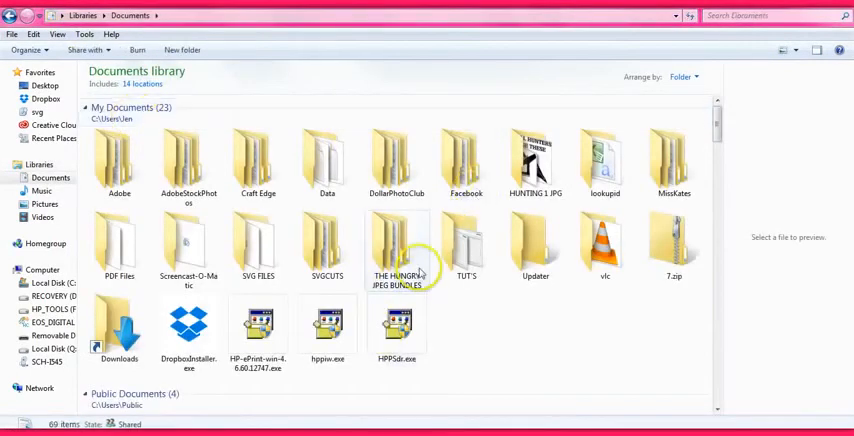
- Browse Explorer through the Hungry JPEG bundles and May 2015 fonts into the Heartwell Regular folder
double_click(396, 244)
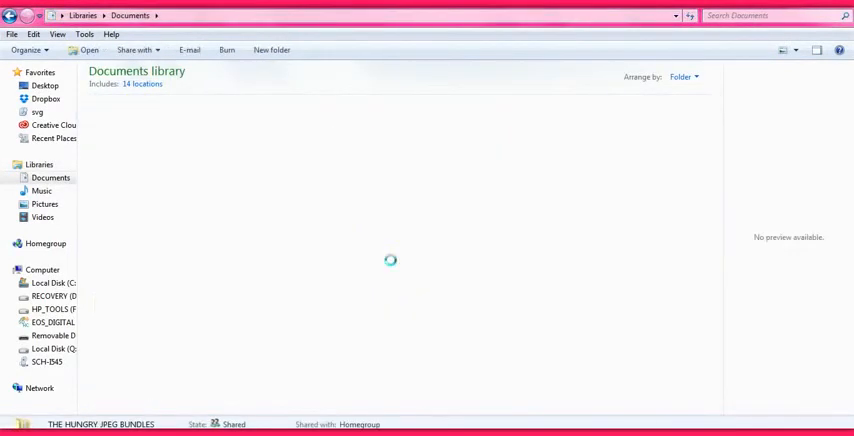
double_click(100, 424)
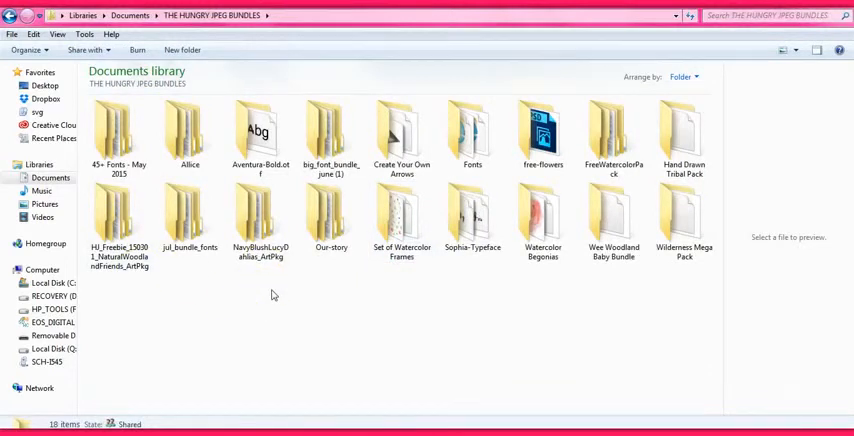
click(118, 130)
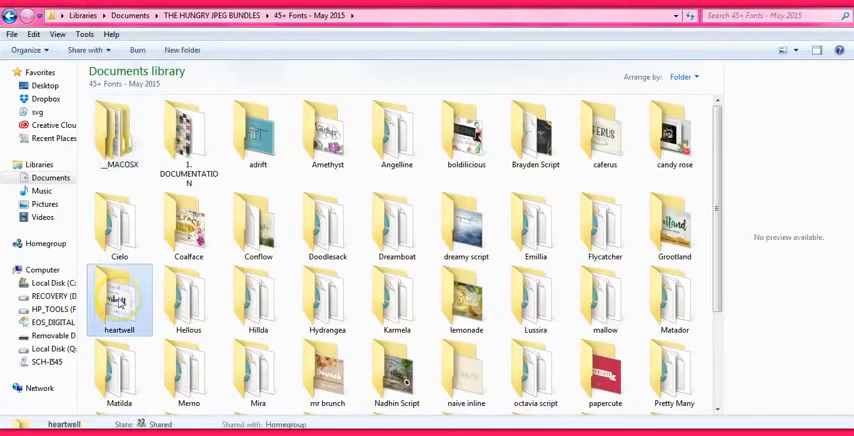
double_click(118, 300)
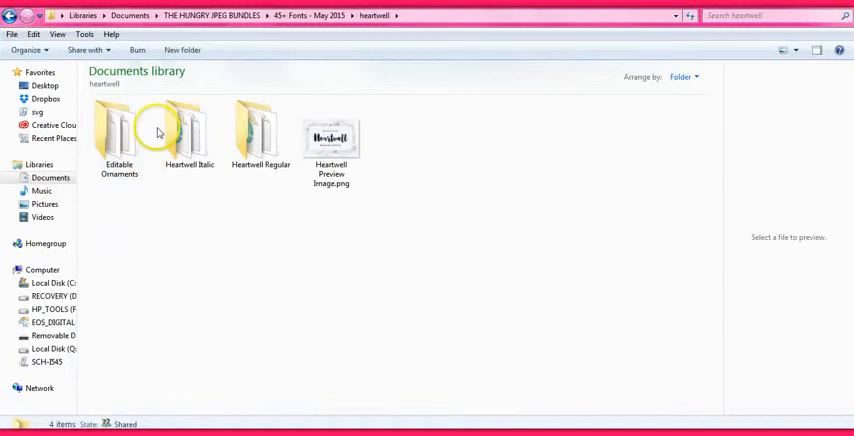
click(260, 136)
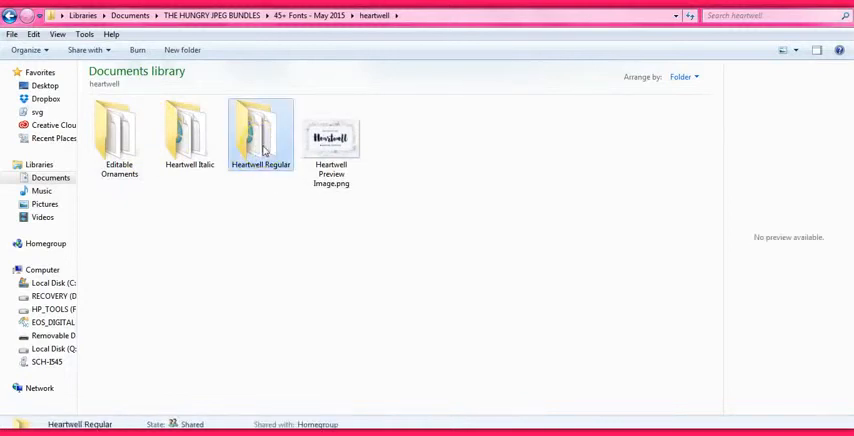
double_click(260, 136)
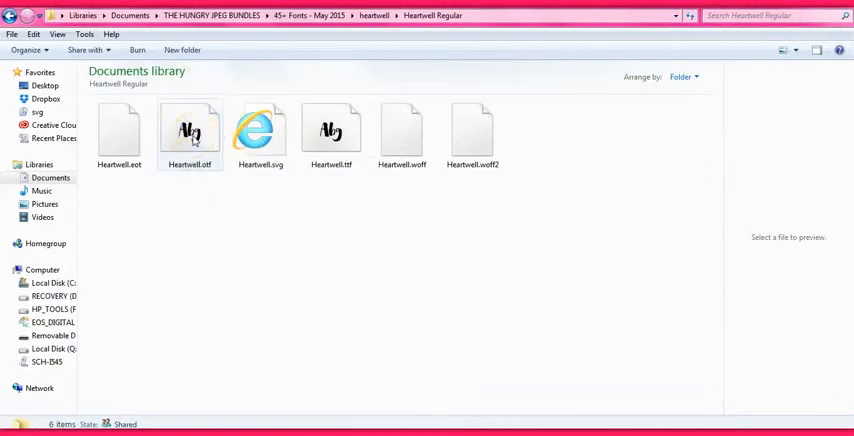
- Preview the Heartwell.otf font in the font viewer, then close the viewer
click(188, 136)
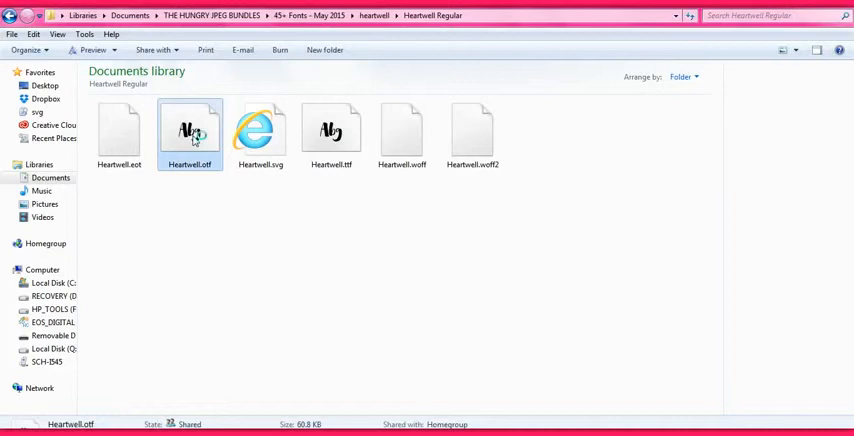
double_click(188, 136)
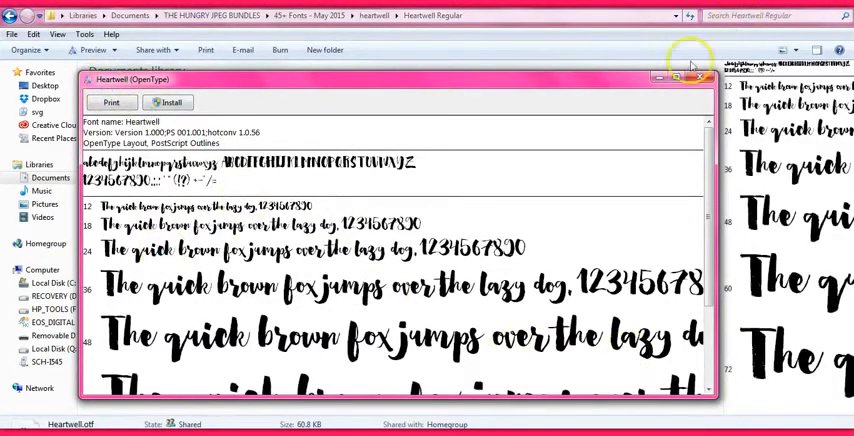
click(700, 76)
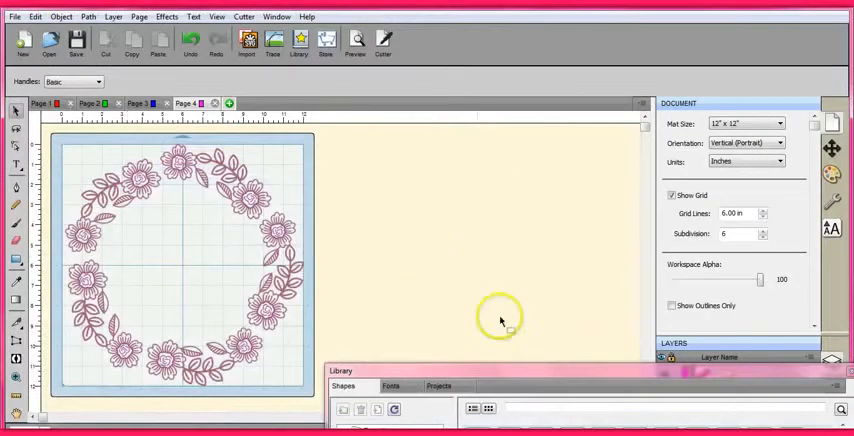
- Show the installed fonts in the Library panel and choose Heartwell as the text font
click(392, 386)
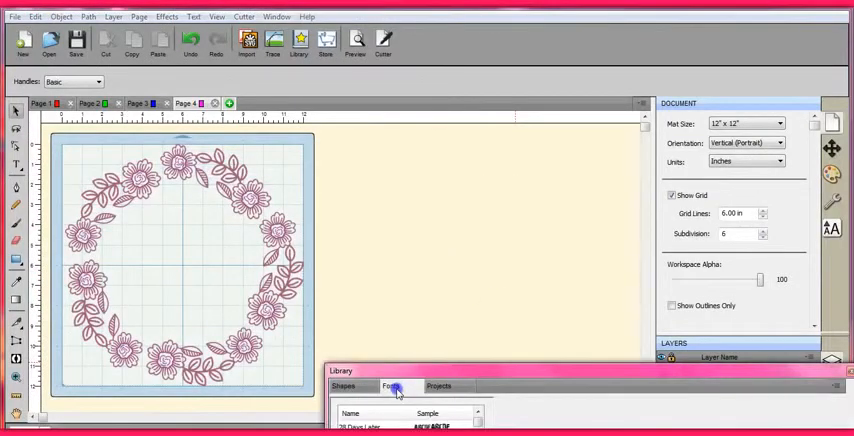
click(392, 386)
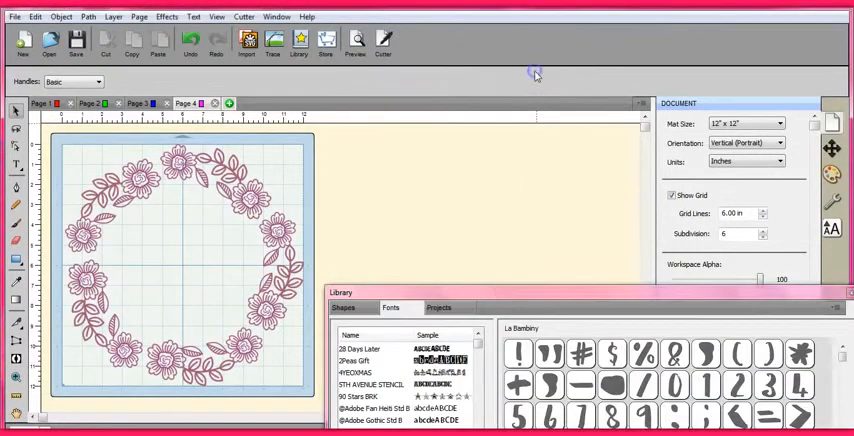
mouse_move(556, 216)
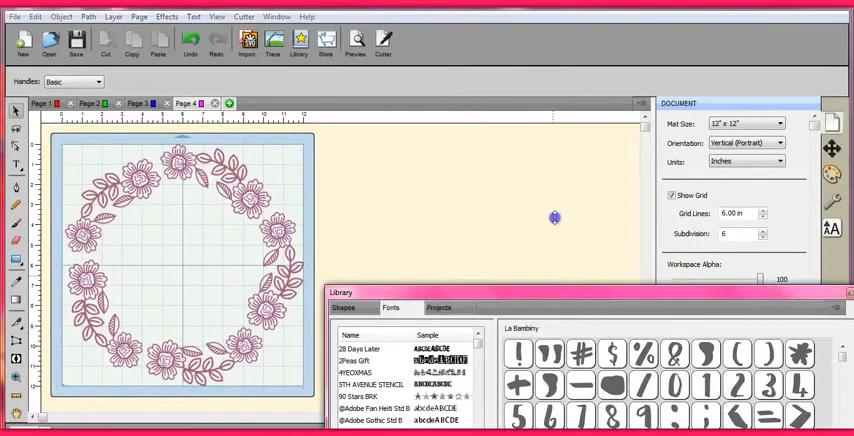
mouse_move(556, 212)
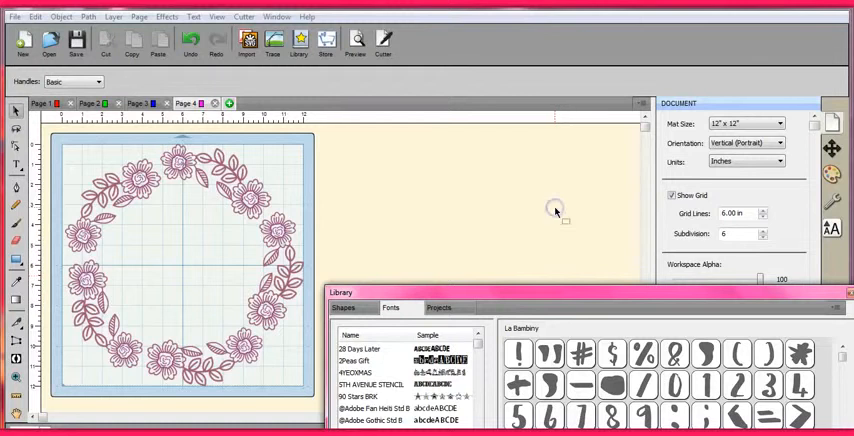
mouse_move(580, 220)
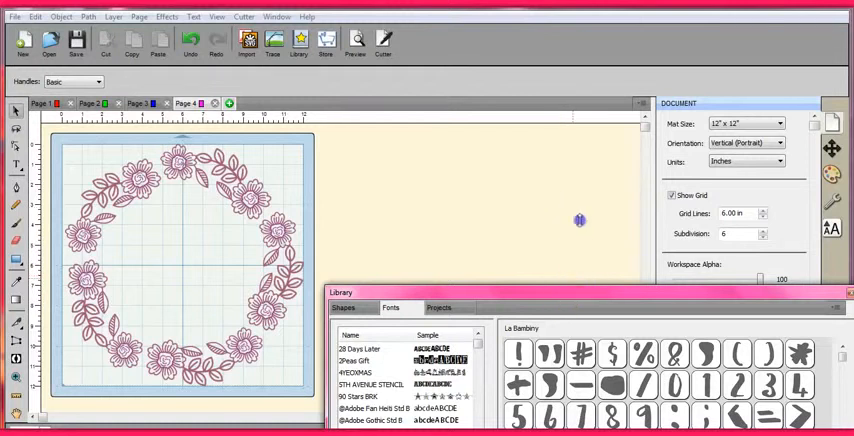
mouse_move(580, 312)
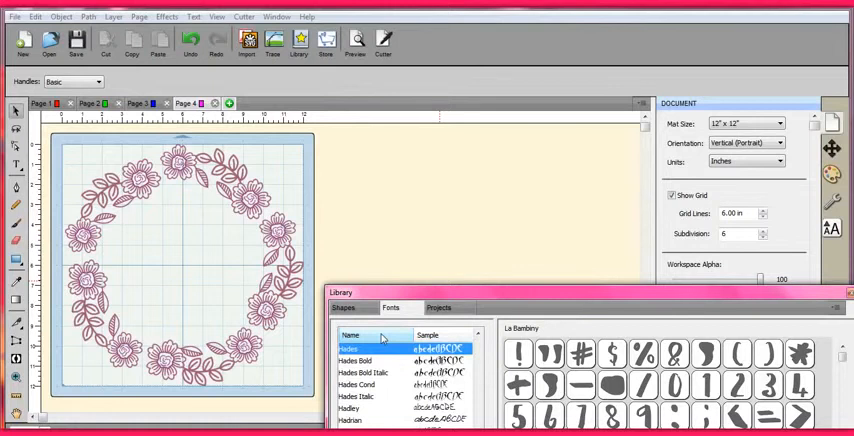
scroll(down, 3)
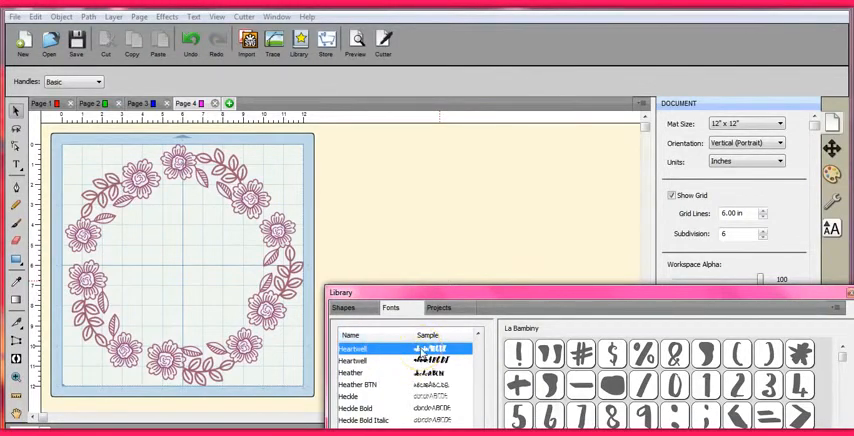
click(352, 348)
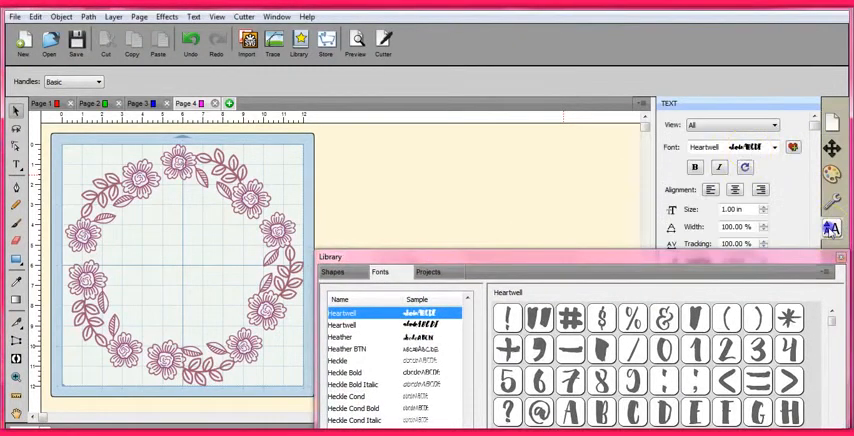
mouse_move(772, 148)
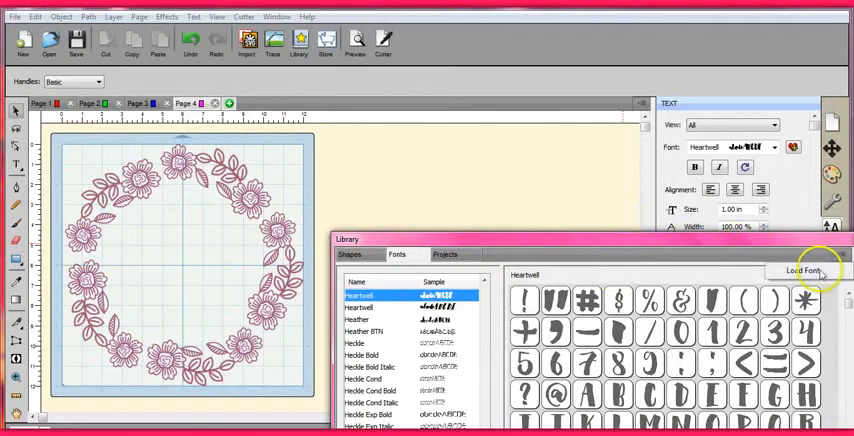
mouse_move(528, 176)
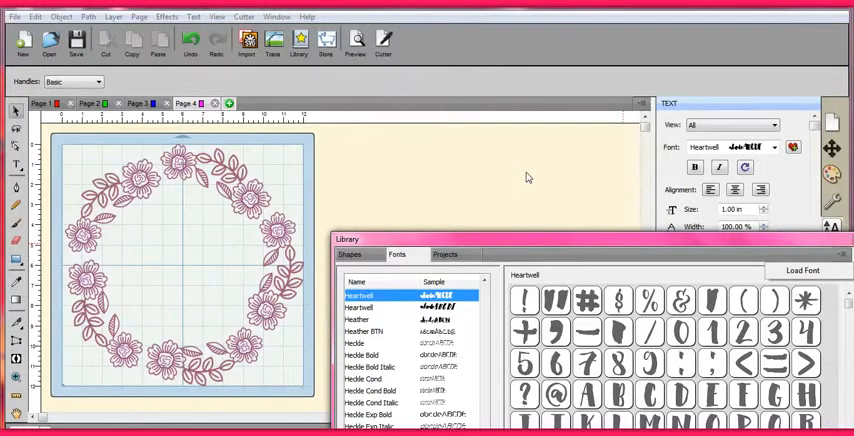
mouse_move(500, 142)
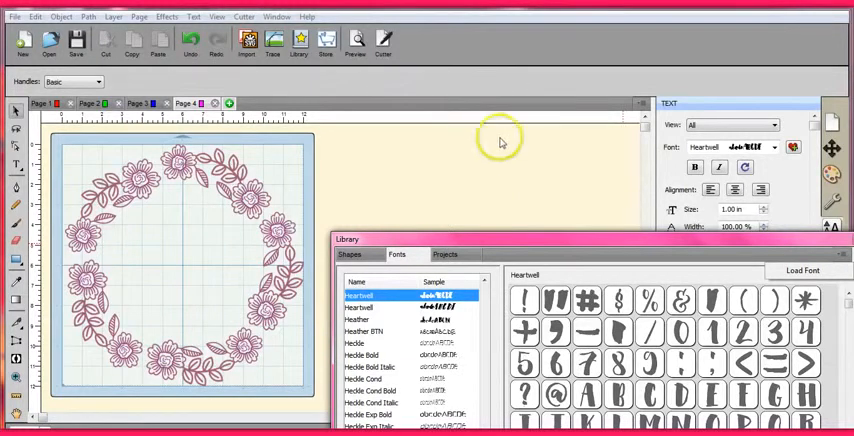
mouse_move(408, 148)
text(WELCOME)
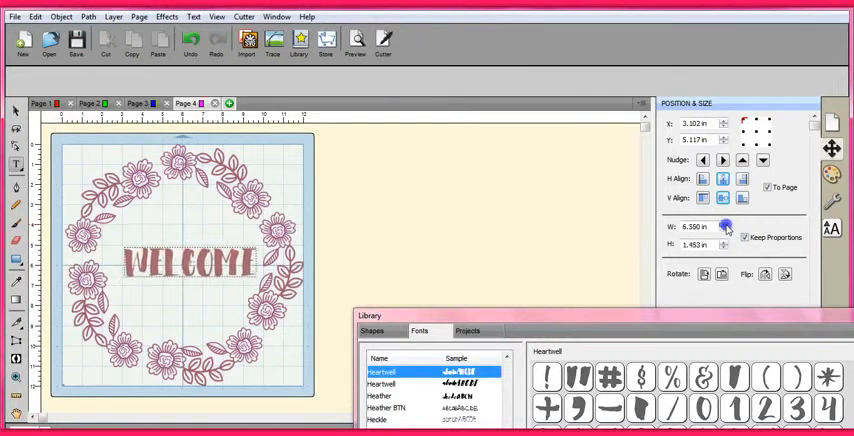
- Select the whole WELCOME text and align it center to the page in Position & Size
click(724, 222)
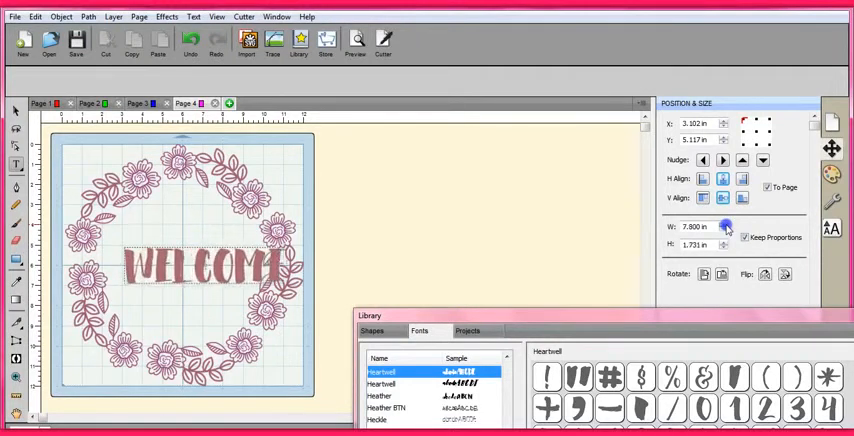
click(724, 222)
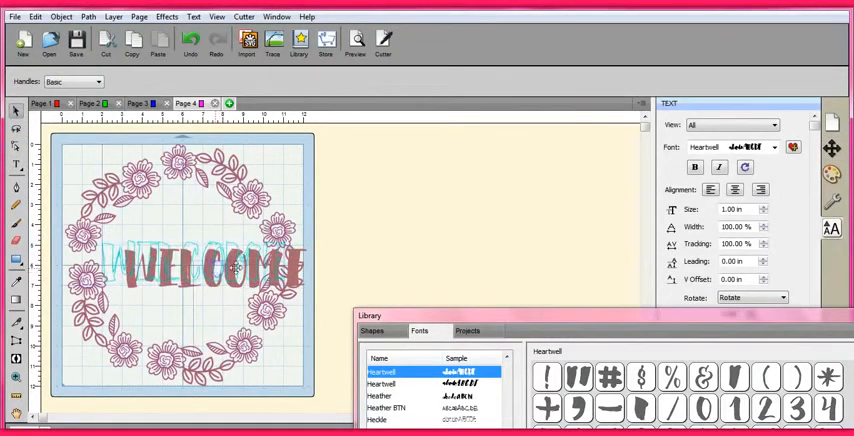
click(184, 268)
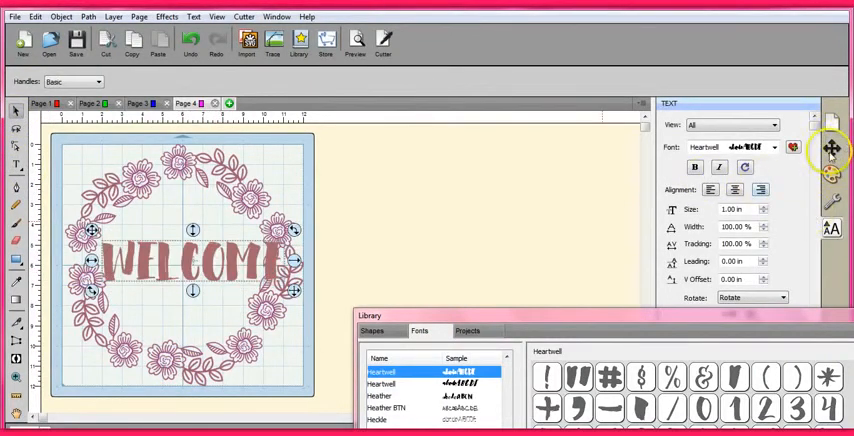
click(832, 148)
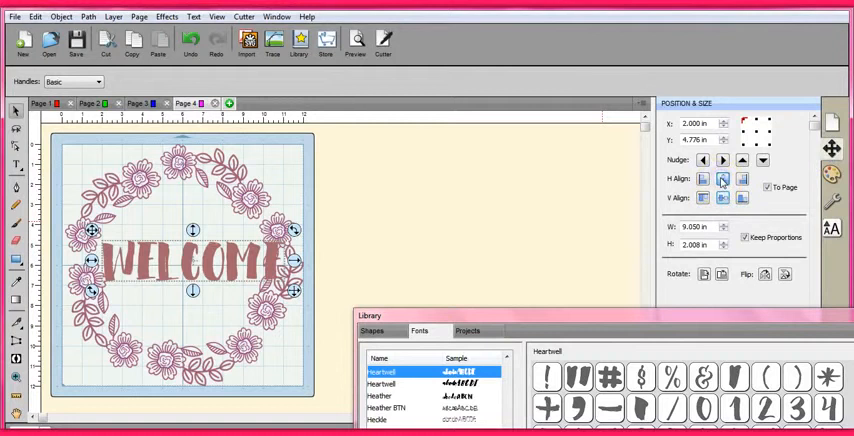
click(722, 196)
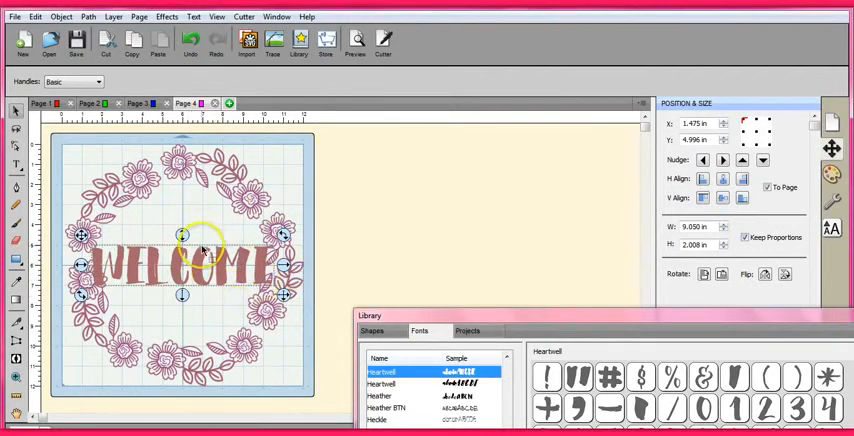
mouse_move(356, 250)
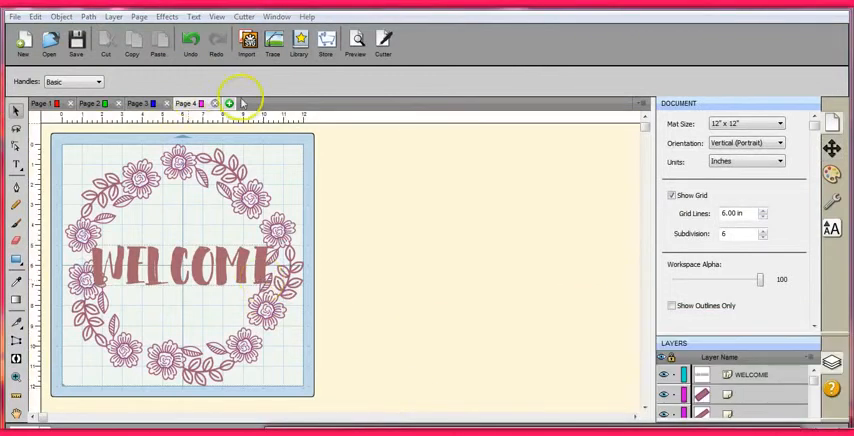
- Add a new page and send the WELCOME layer to it, leaving the wreath behind
click(230, 104)
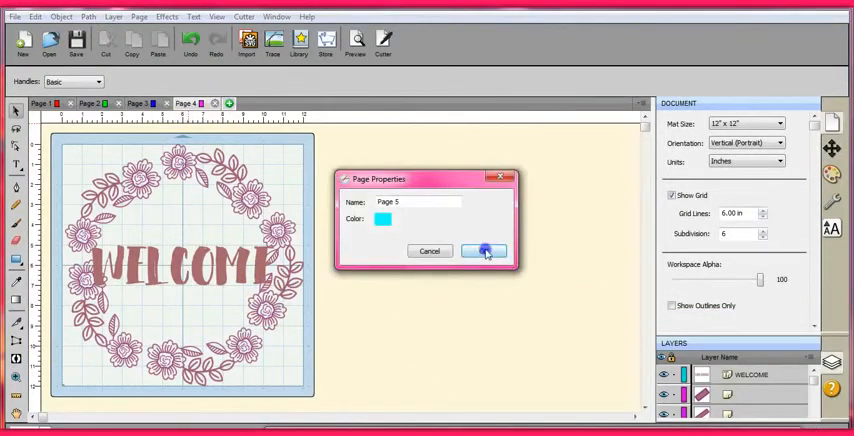
click(484, 250)
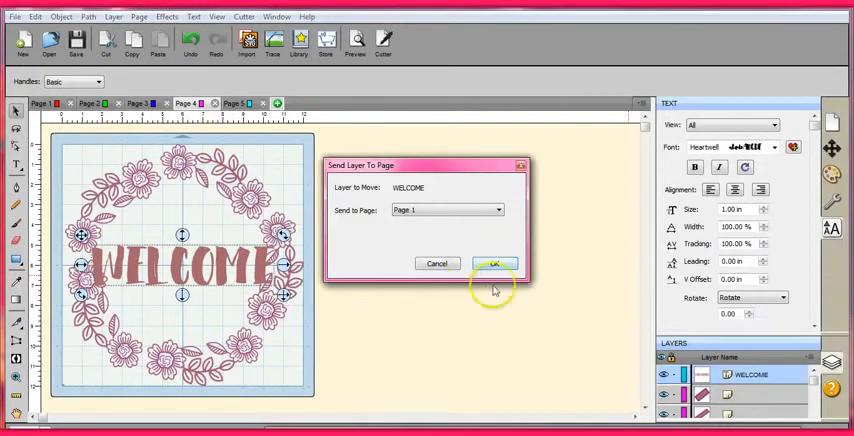
click(498, 210)
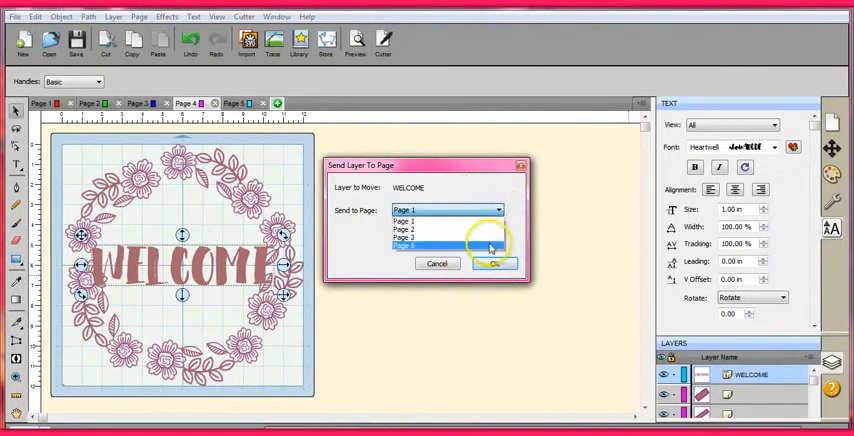
click(494, 264)
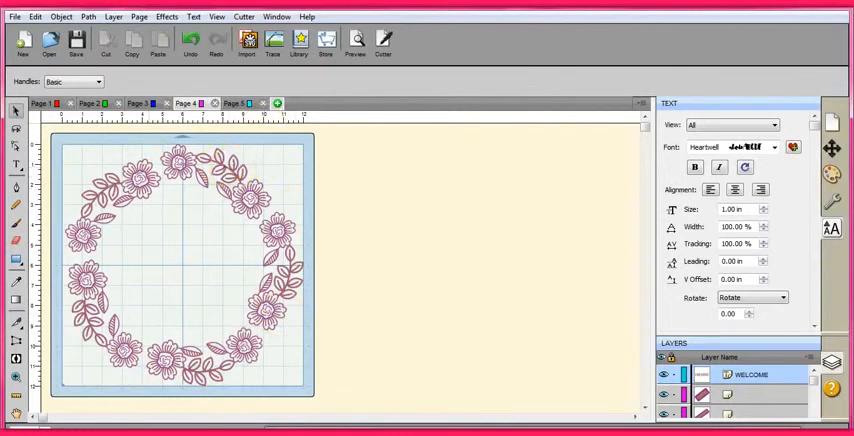
- Choose Removable Disk (I:) under Computer as the save location for the WELCOME page
click(14, 16)
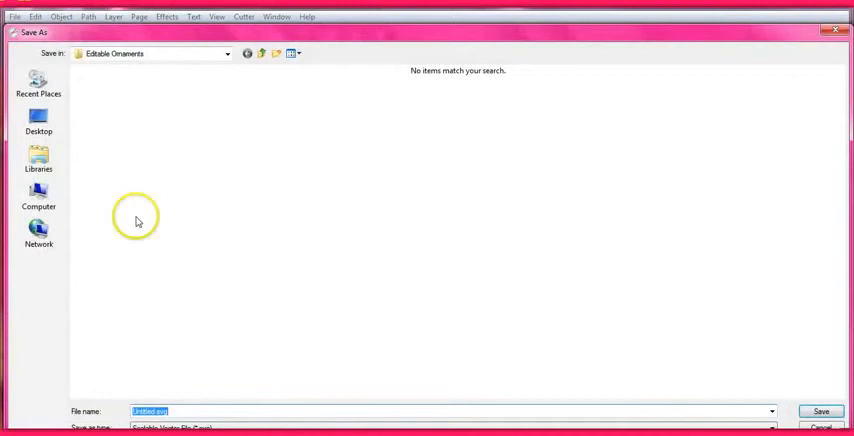
click(38, 198)
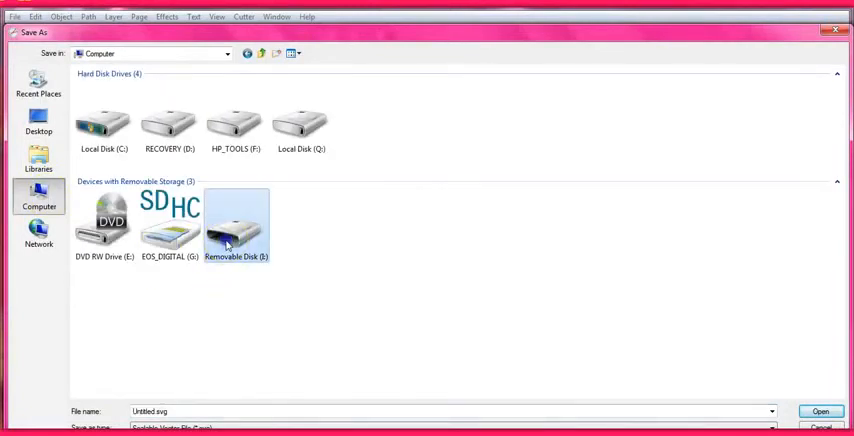
double_click(234, 224)
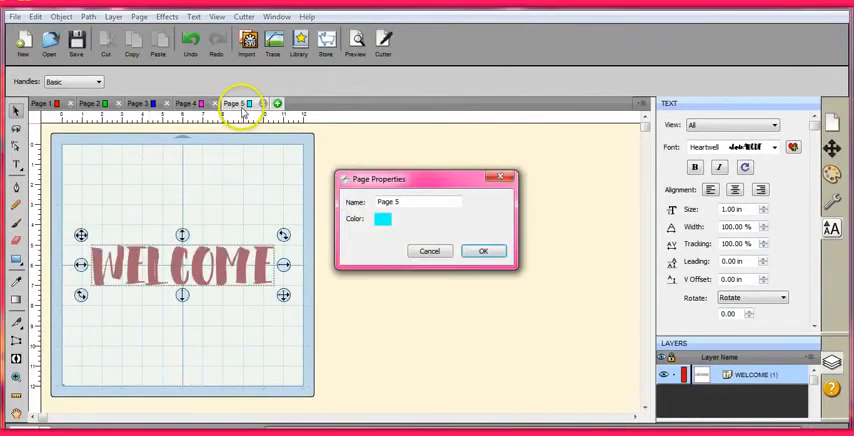
- Confirm Page 5 properties, deselect WELCOME and zoom in on the lettering
click(482, 250)
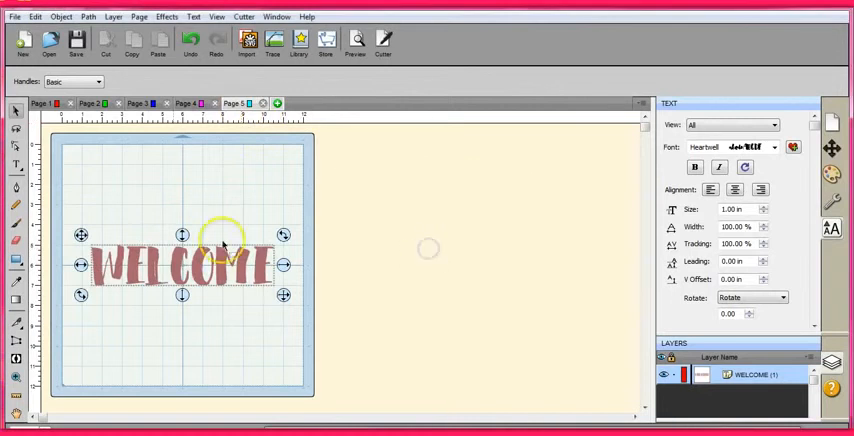
click(14, 16)
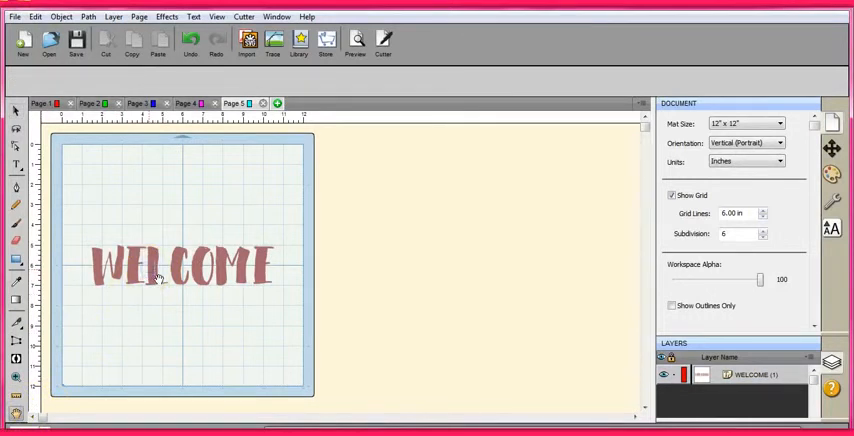
click(16, 376)
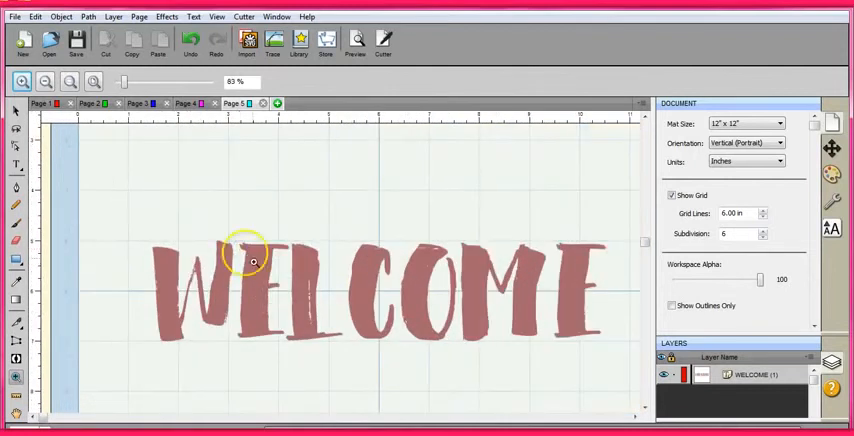
mouse_move(176, 278)
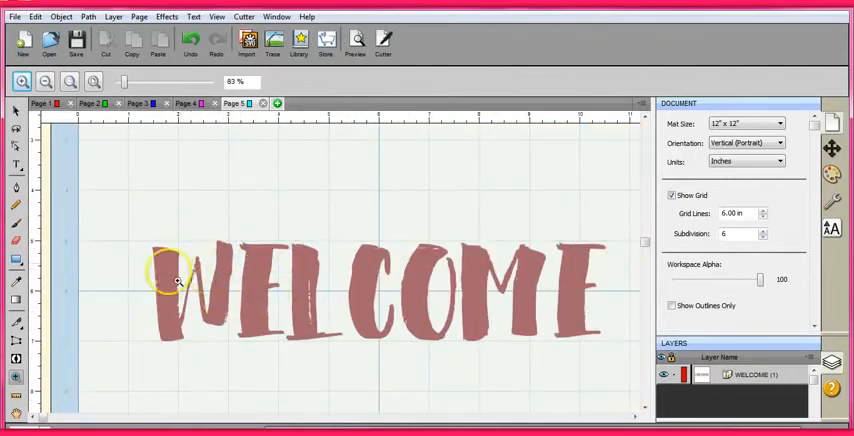
mouse_move(424, 360)
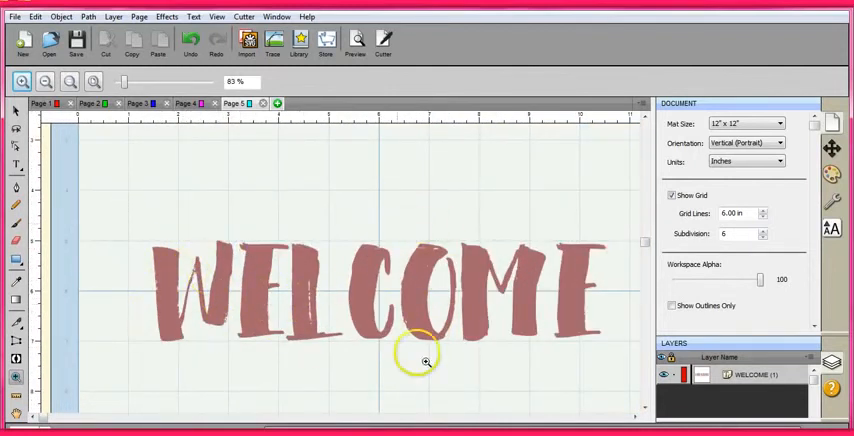
mouse_move(424, 320)
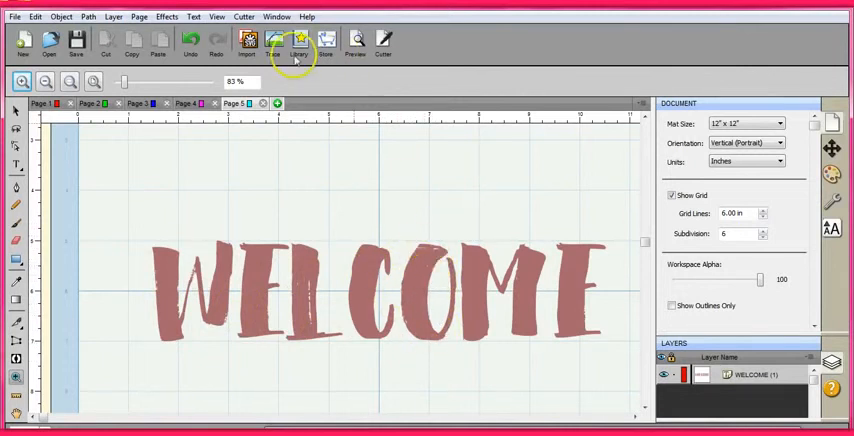
- Show WELCOME as red cut lines and move the Preview Options window aside
click(356, 42)
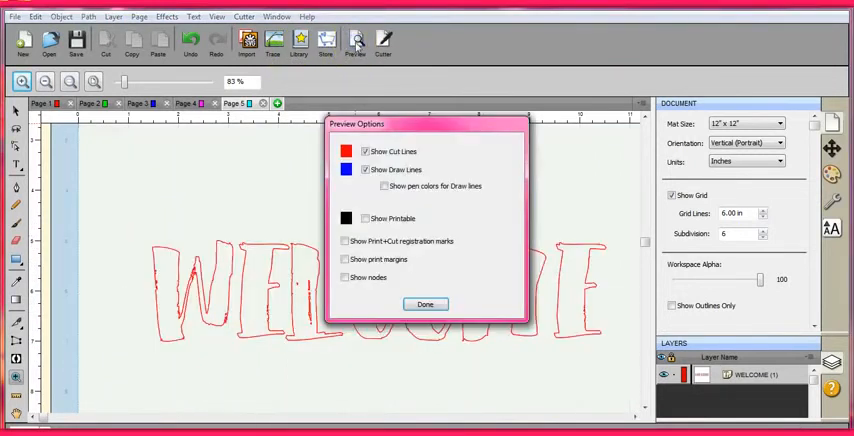
mouse_move(464, 108)
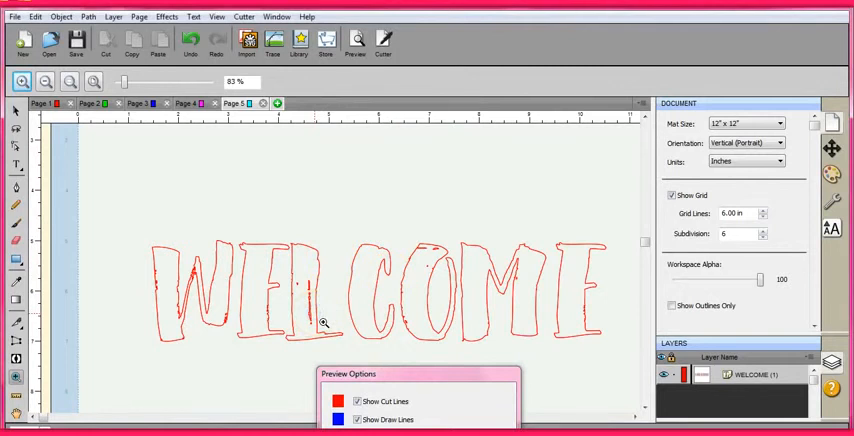
mouse_move(532, 352)
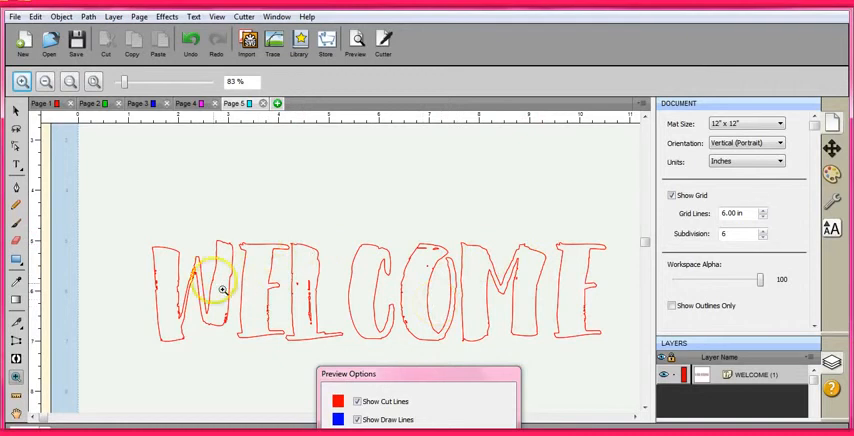
mouse_move(270, 290)
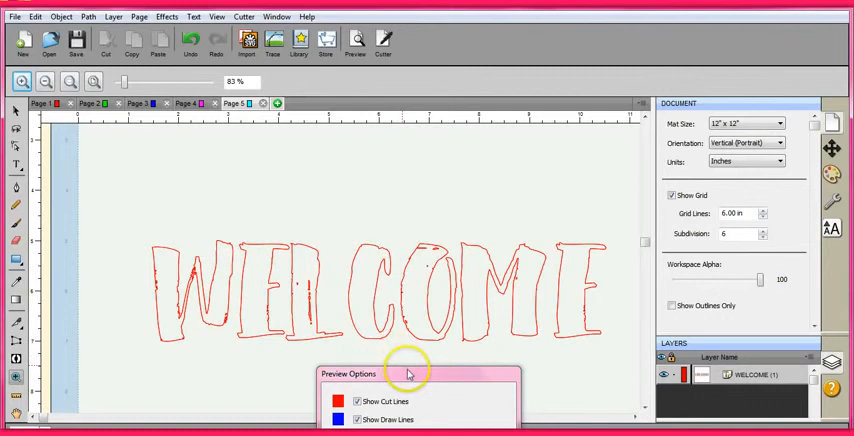
mouse_move(588, 296)
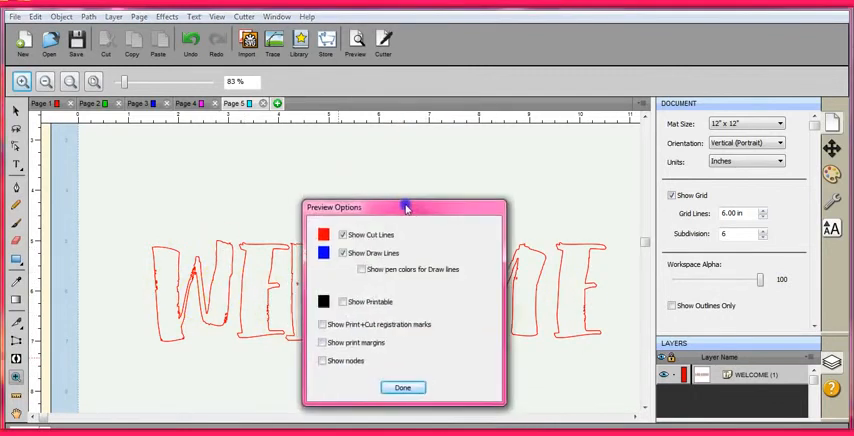
drag(404, 208, 444, 160)
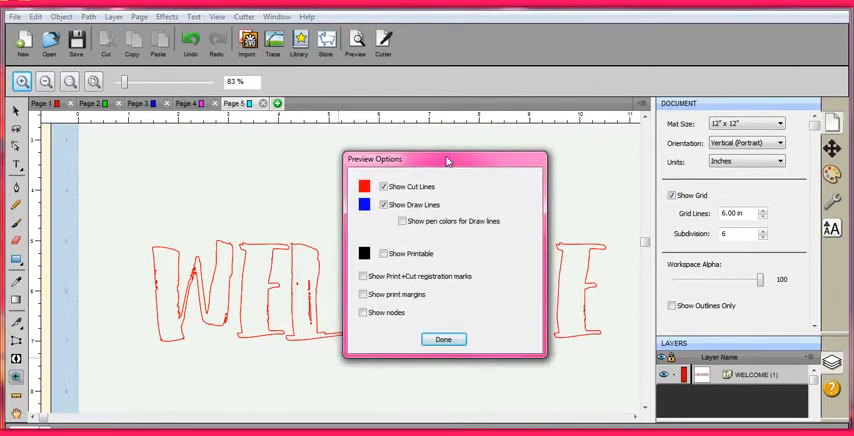
mouse_move(436, 182)
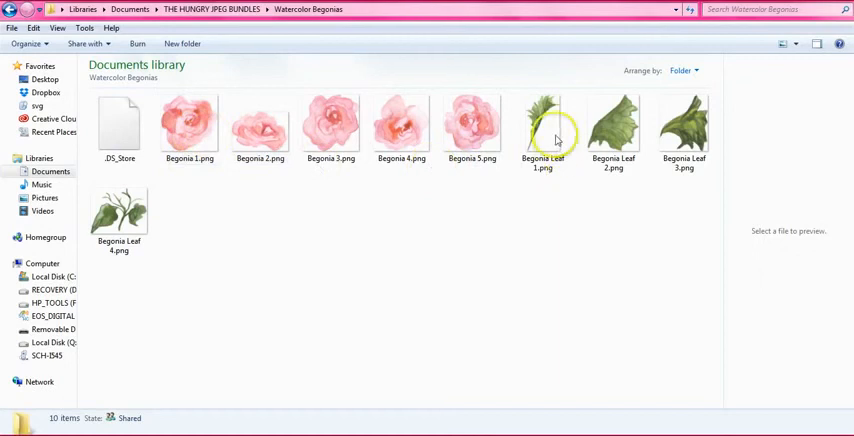
mouse_move(330, 164)
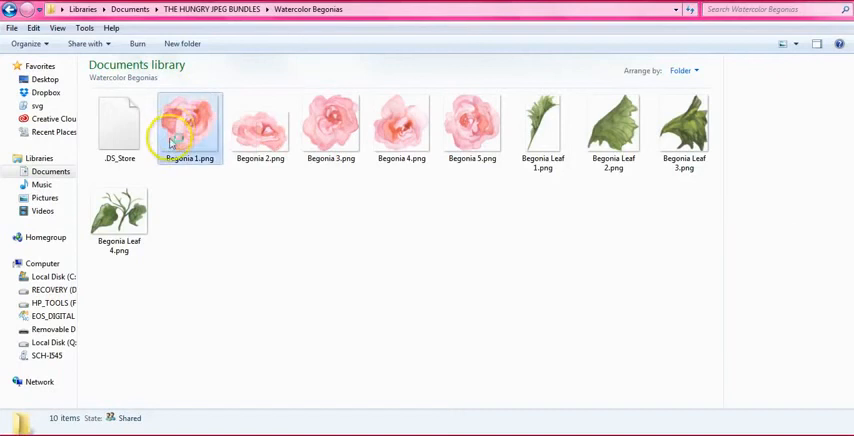
- Select Begonia 1.png in Watercolor Begonias to show it in the preview pane
click(188, 126)
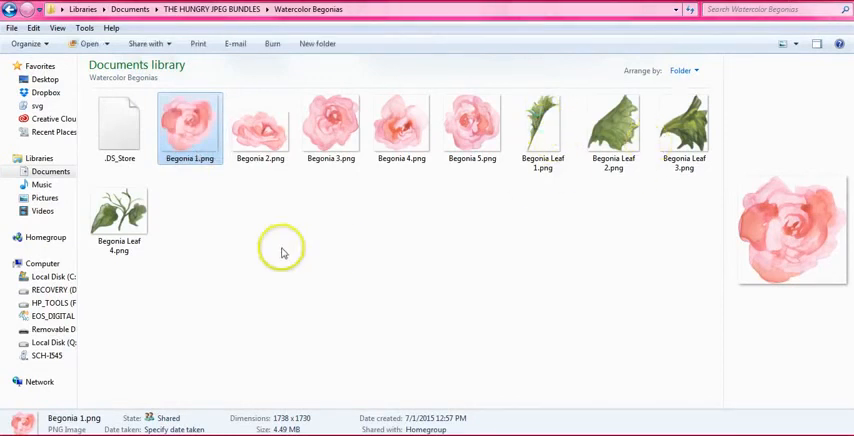
mouse_move(180, 236)
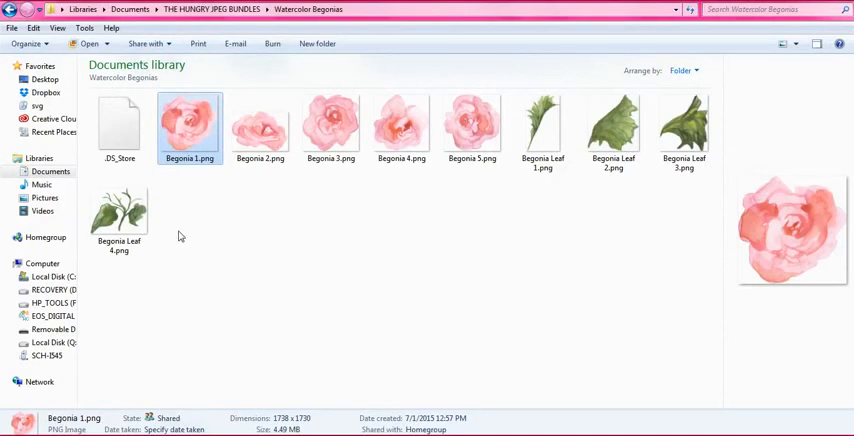
mouse_move(254, 200)
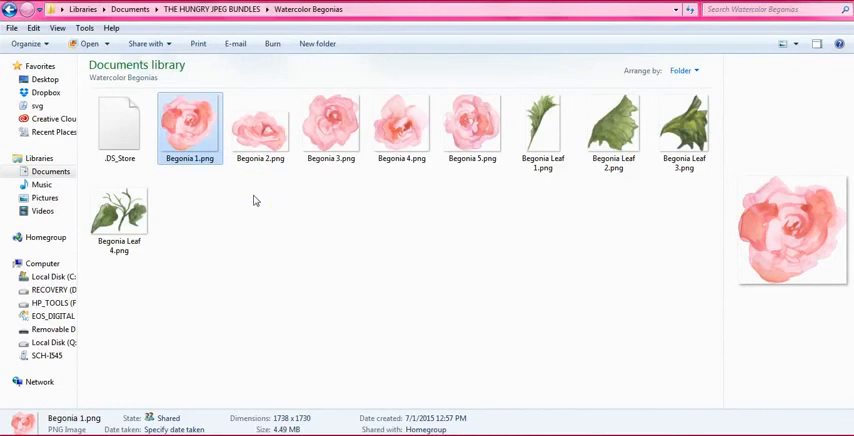
mouse_move(684, 124)
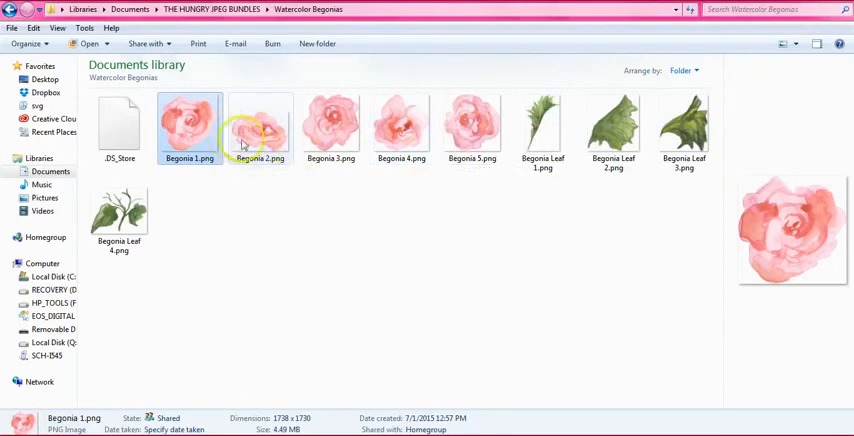
mouse_move(260, 130)
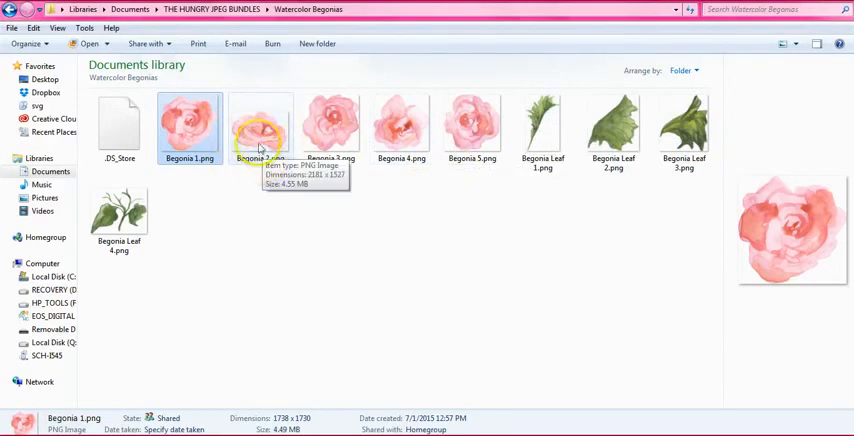
mouse_move(188, 122)
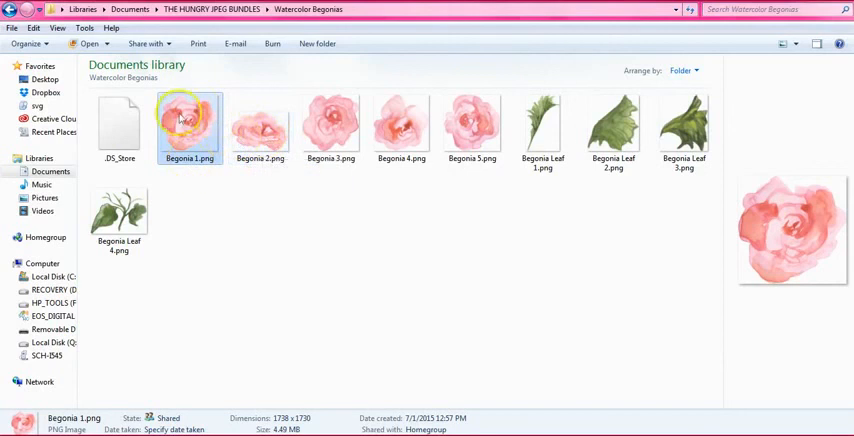
mouse_move(200, 120)
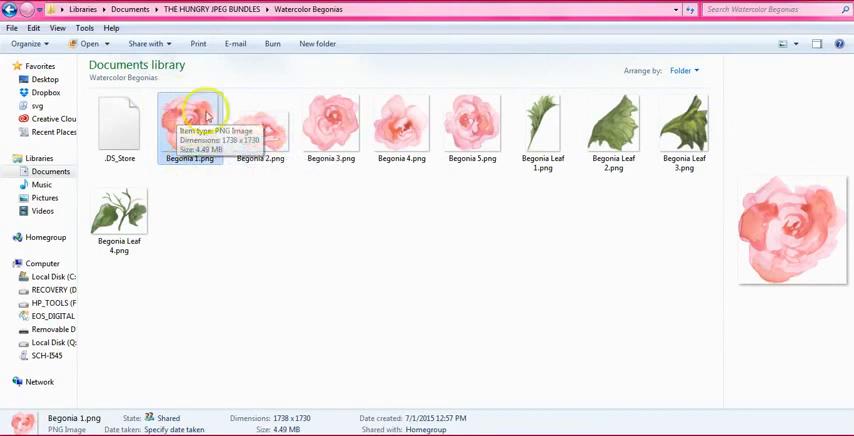
mouse_move(208, 388)
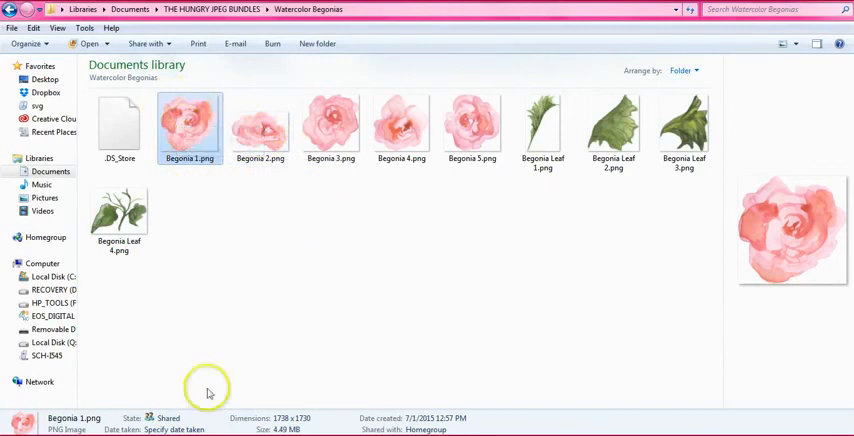